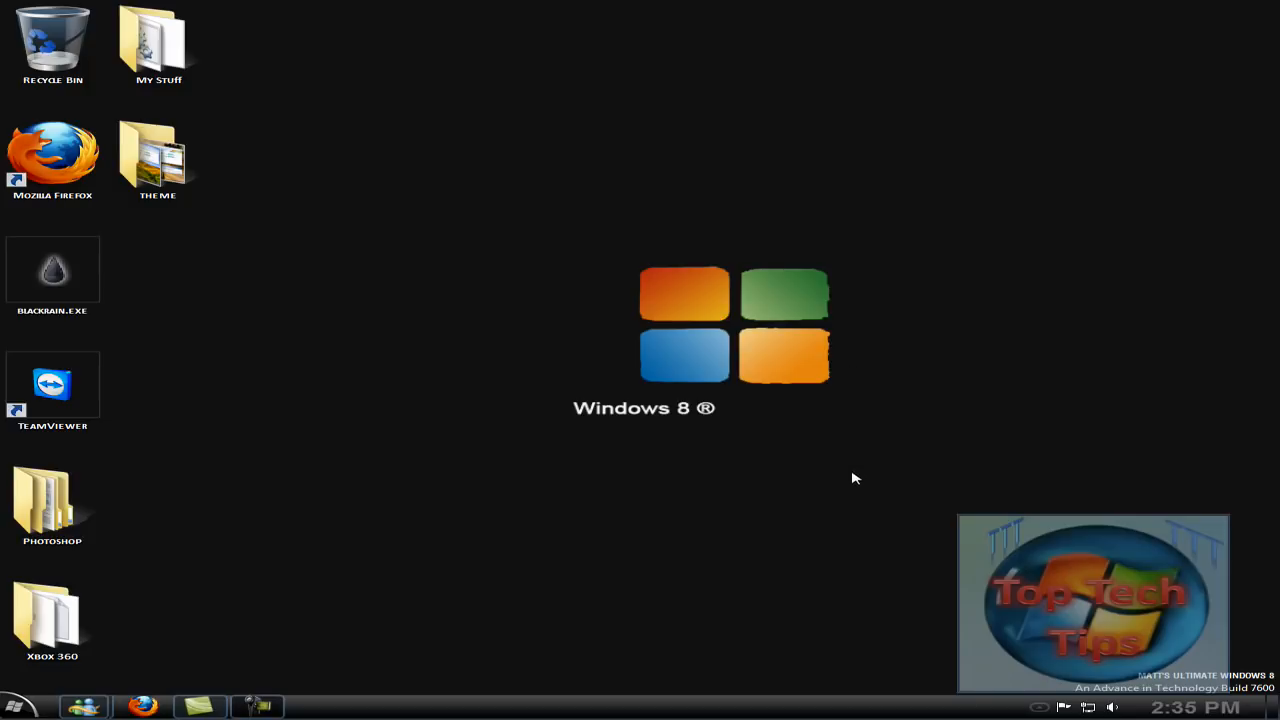
mouse_move(893, 543)
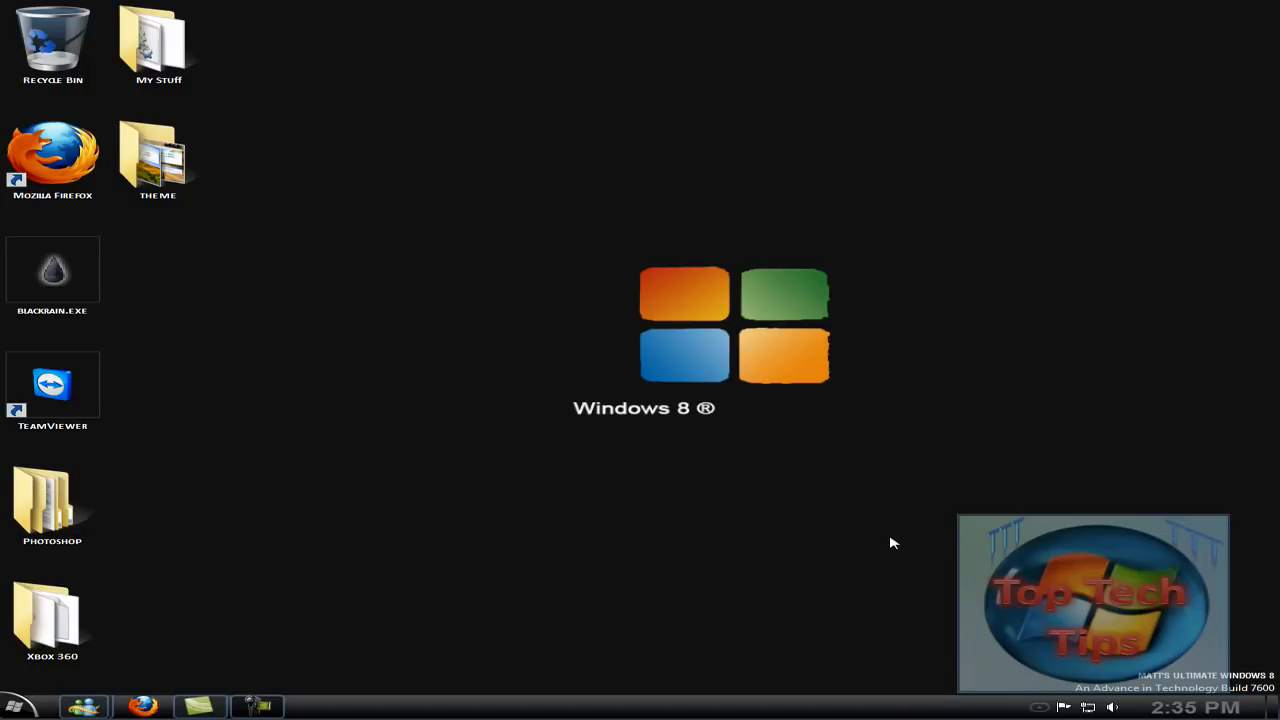
mouse_move(836, 537)
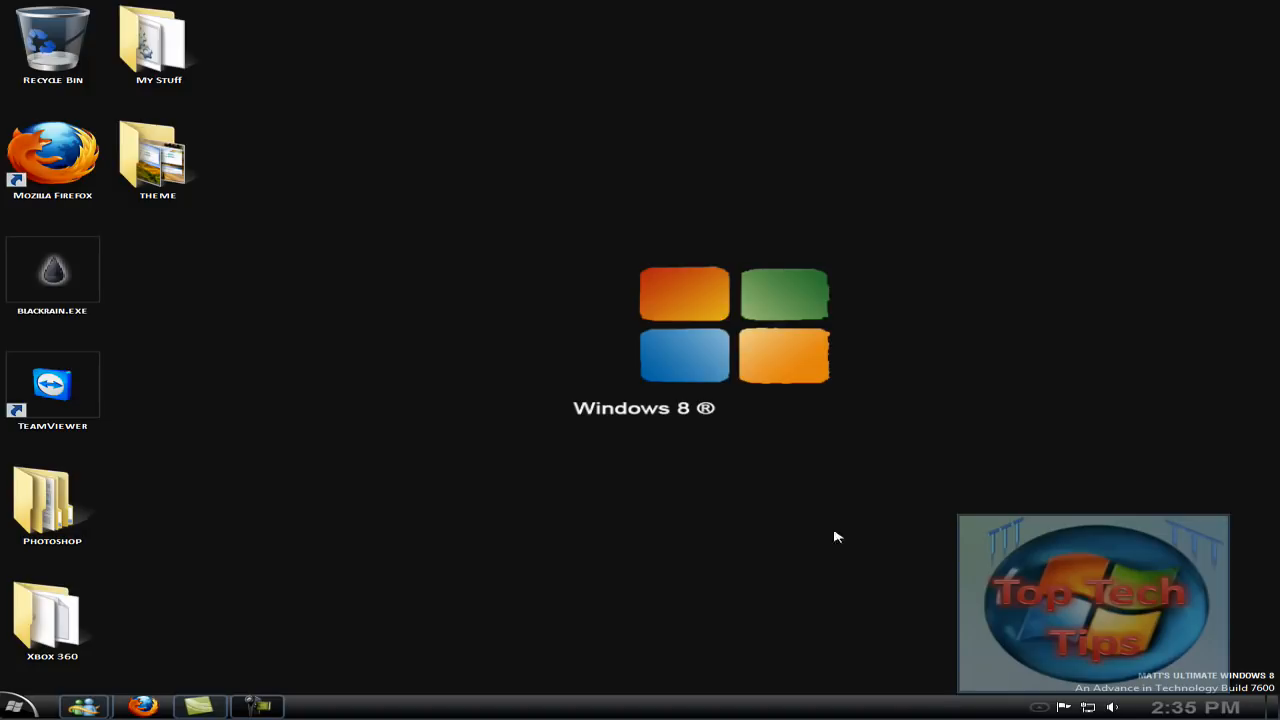
mouse_move(783, 533)
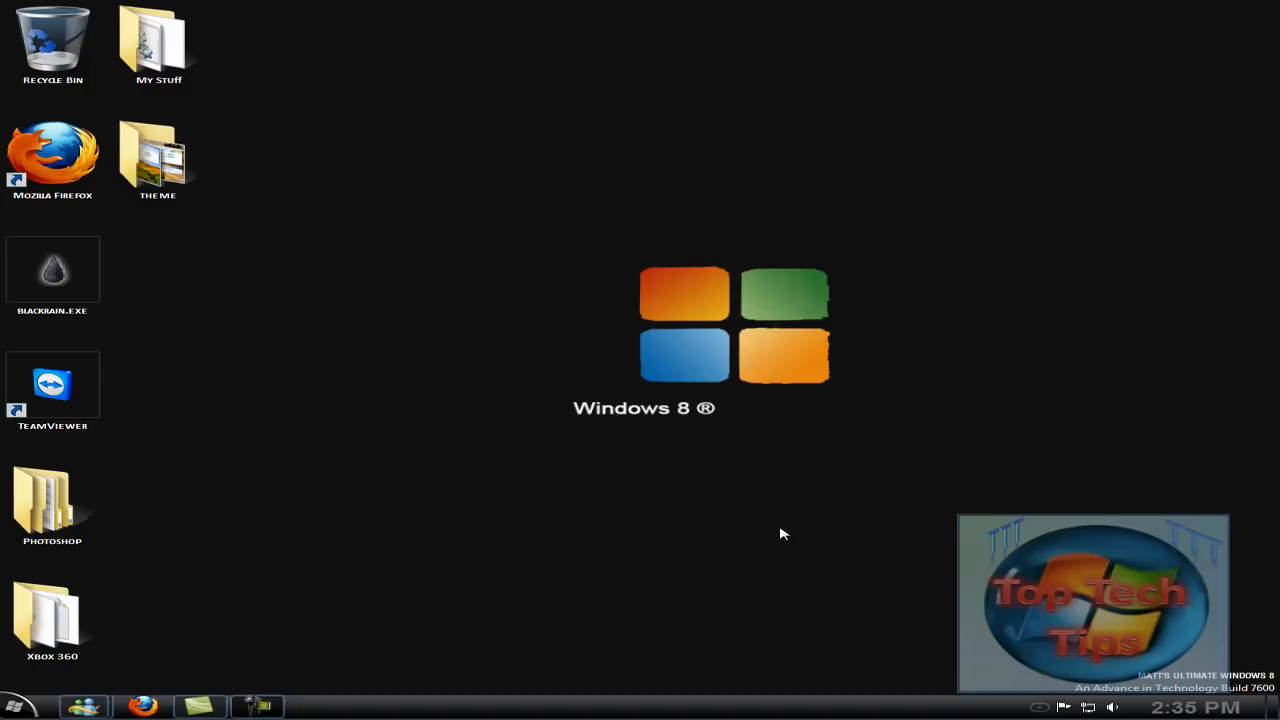
mouse_move(208, 151)
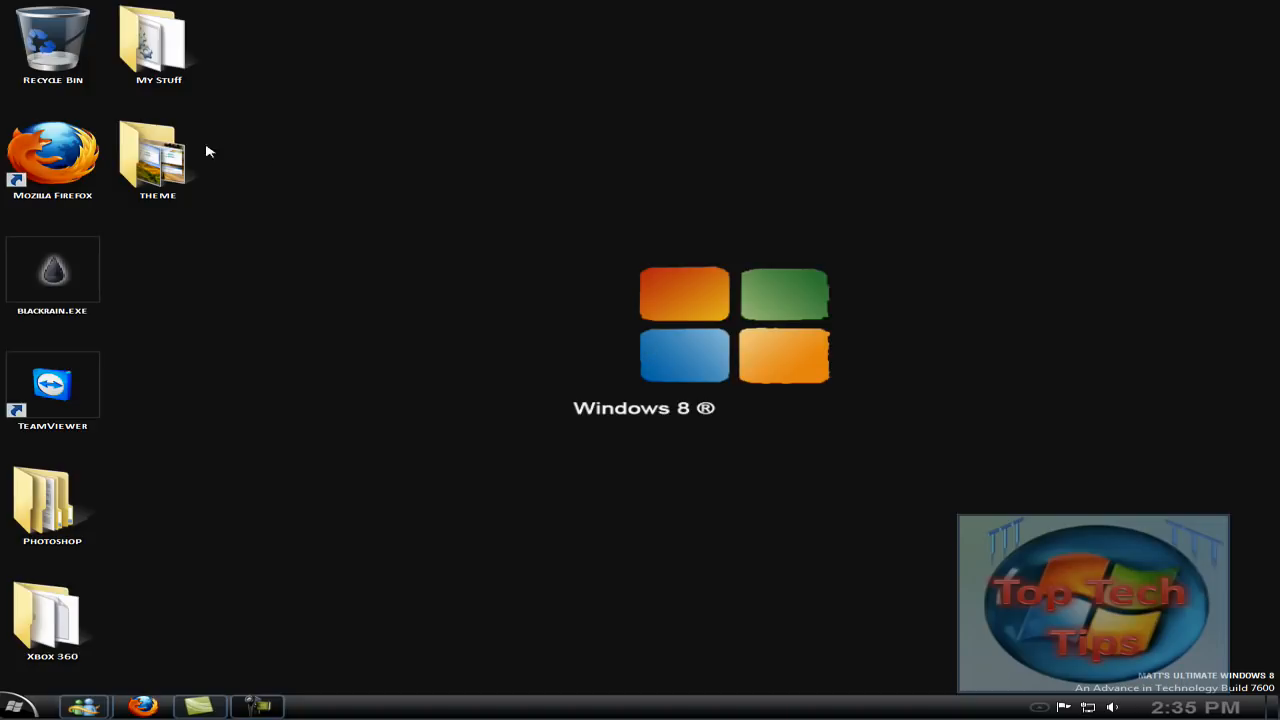
Open the desktop THEME folder and drill into Logon Screen > Branding > basebrd.
double_click(157, 150)
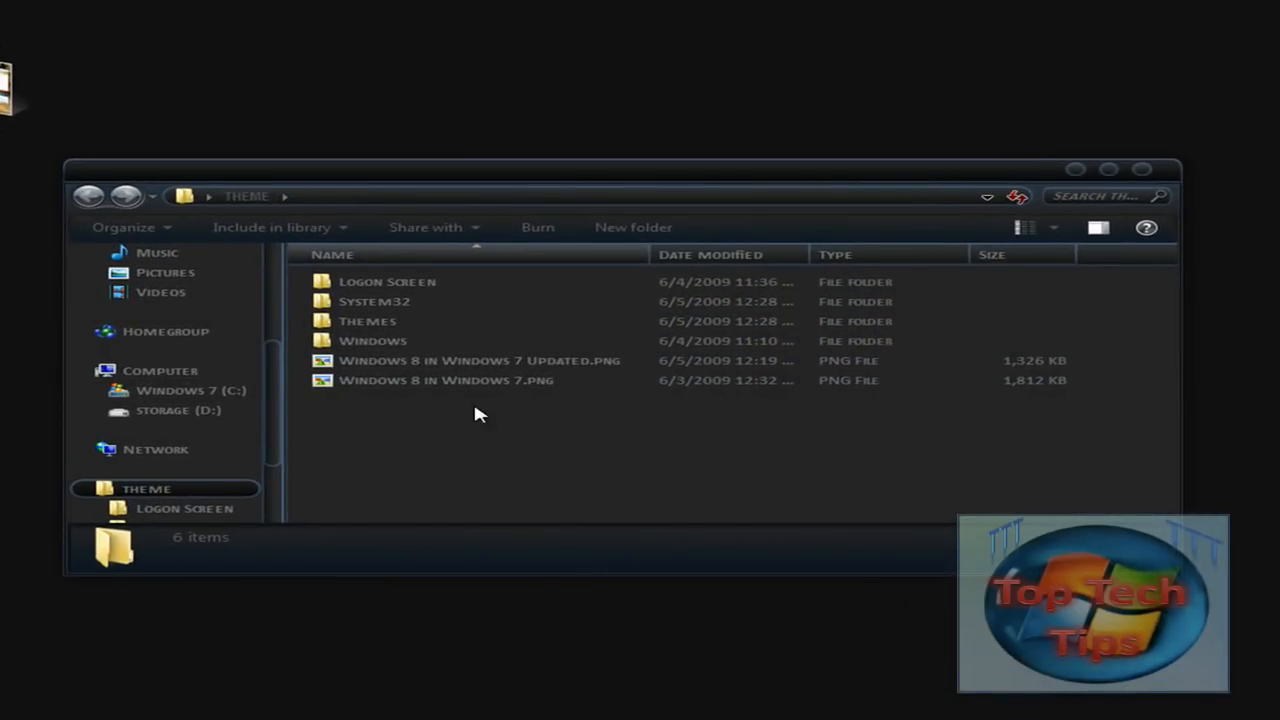
click(374, 301)
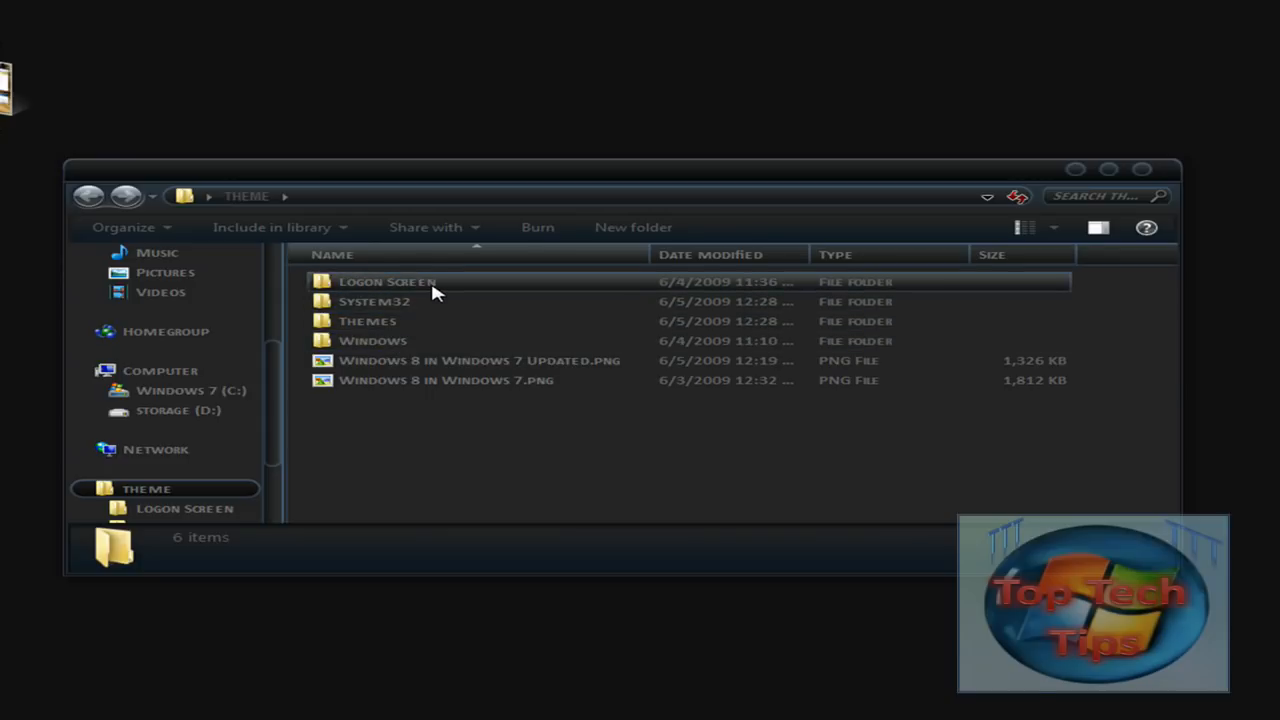
double_click(387, 281)
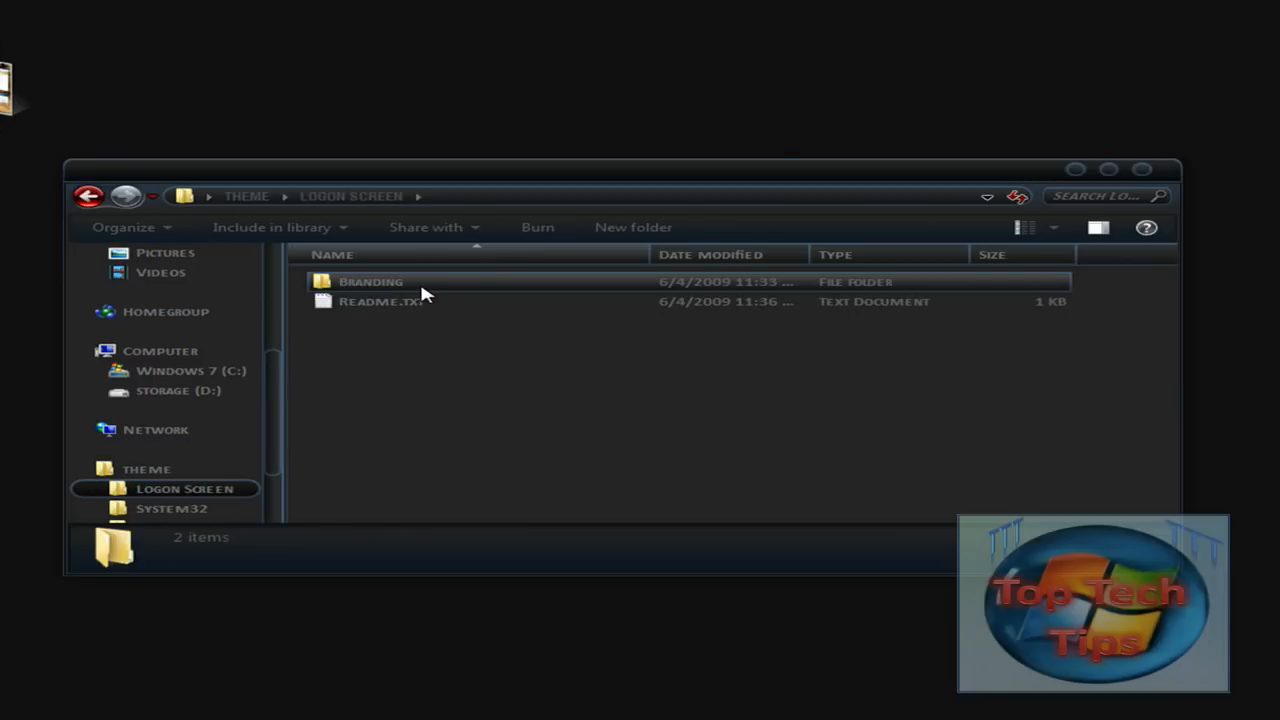
double_click(371, 281)
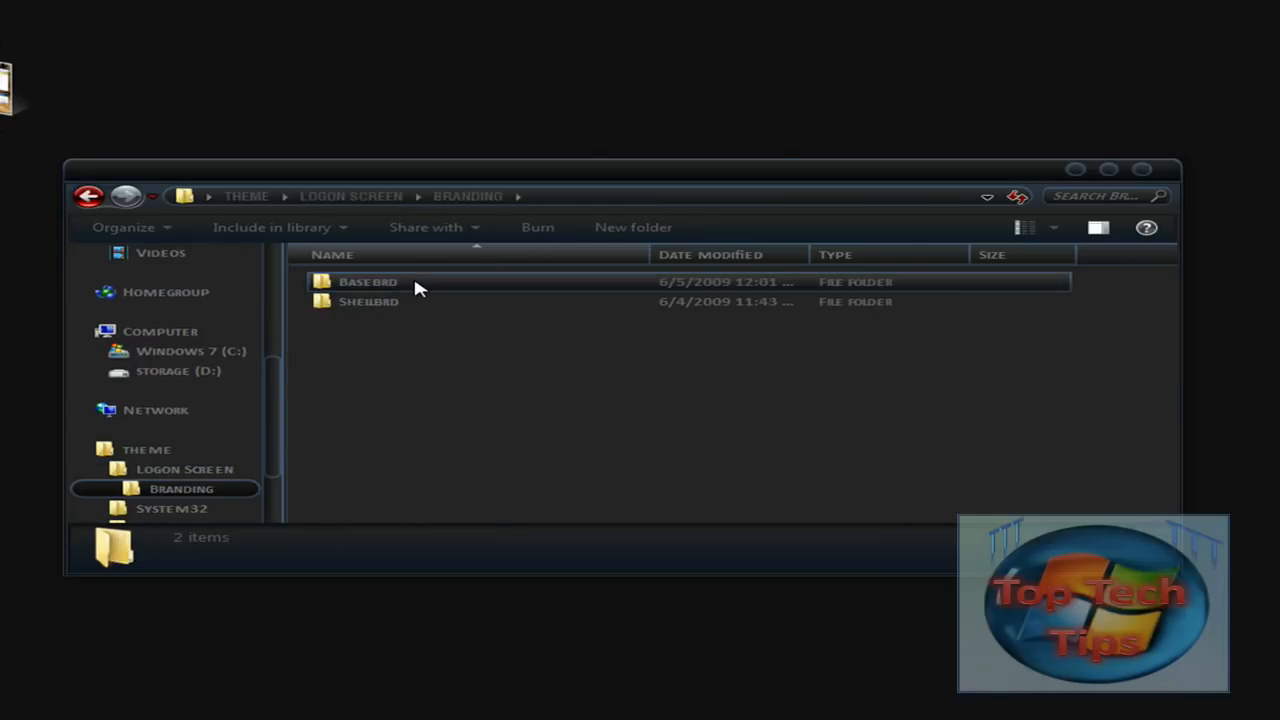
double_click(367, 281)
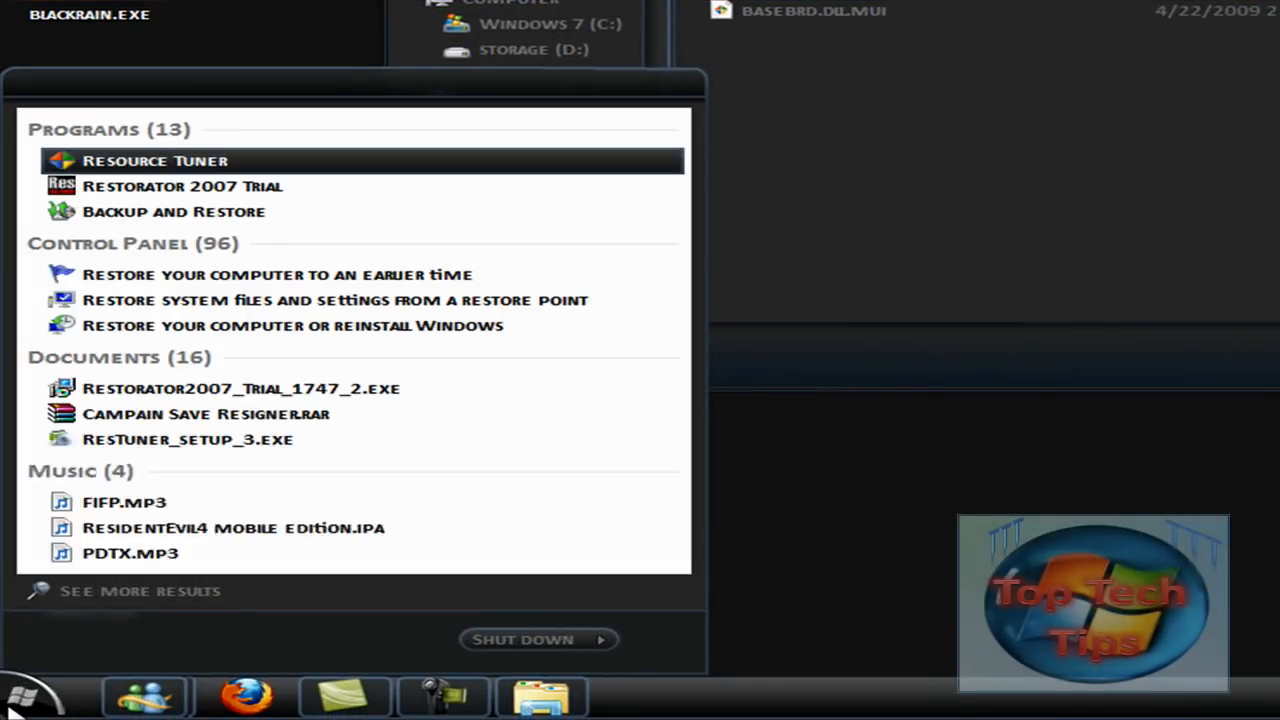
Launch Resource Tuner and open the theme's and C:\Windows\Branding\basebrd\en-US basebrd.dll.mui.
click(155, 160)
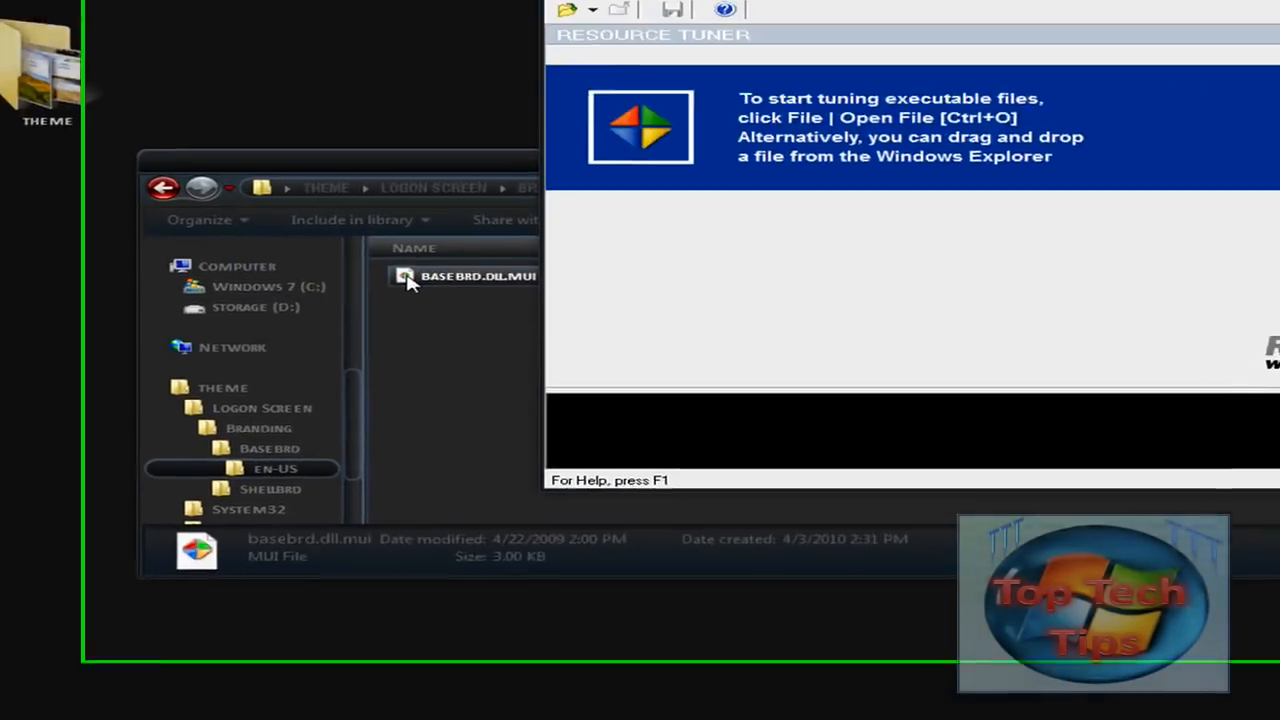
double_click(478, 276)
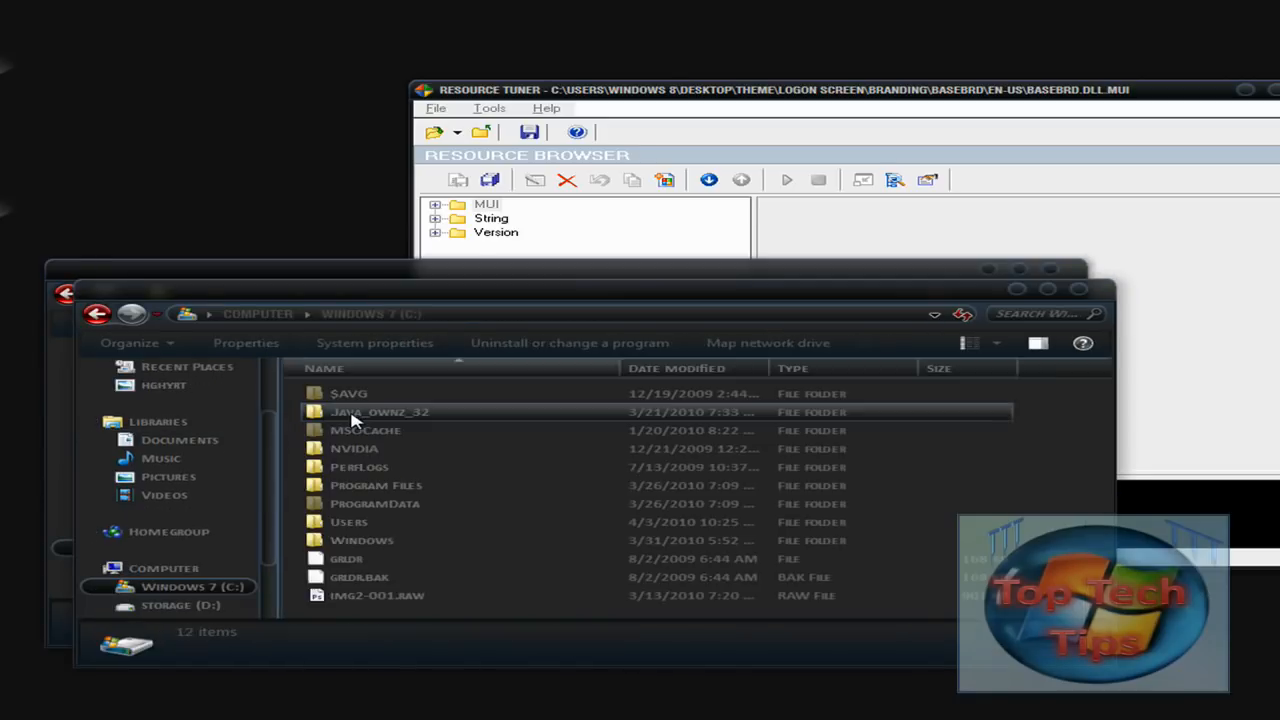
double_click(362, 540)
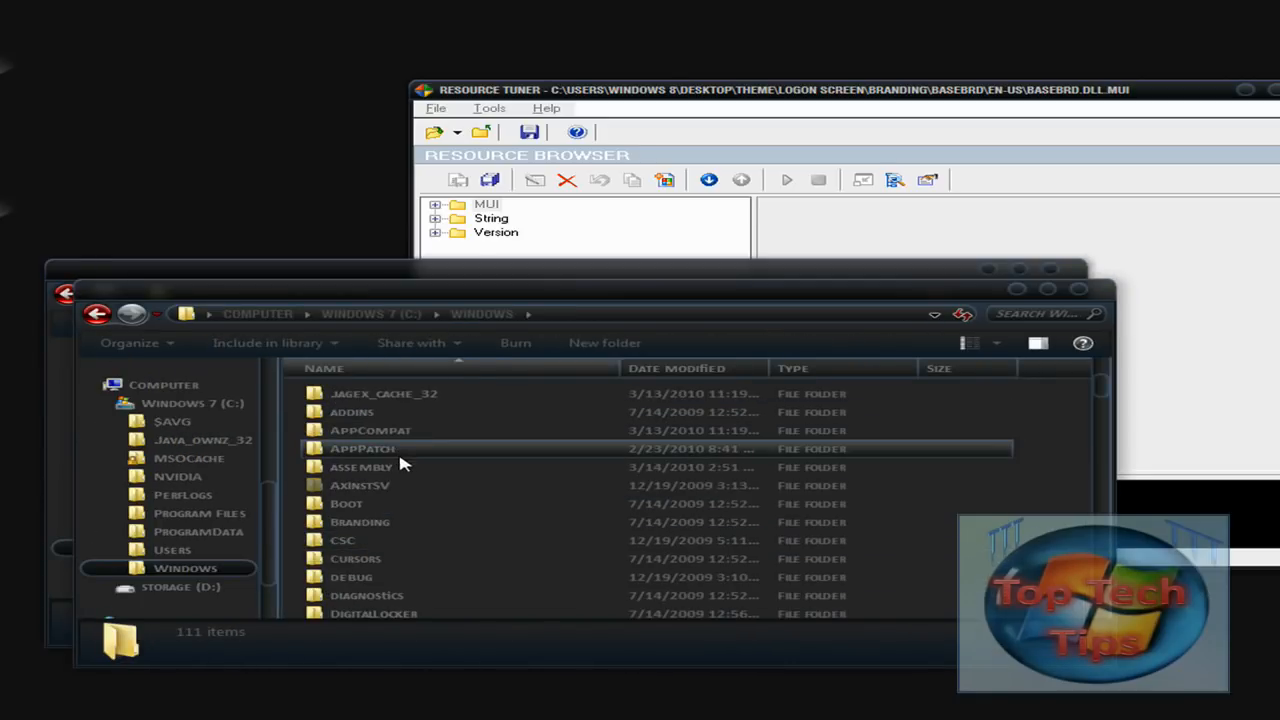
double_click(359, 521)
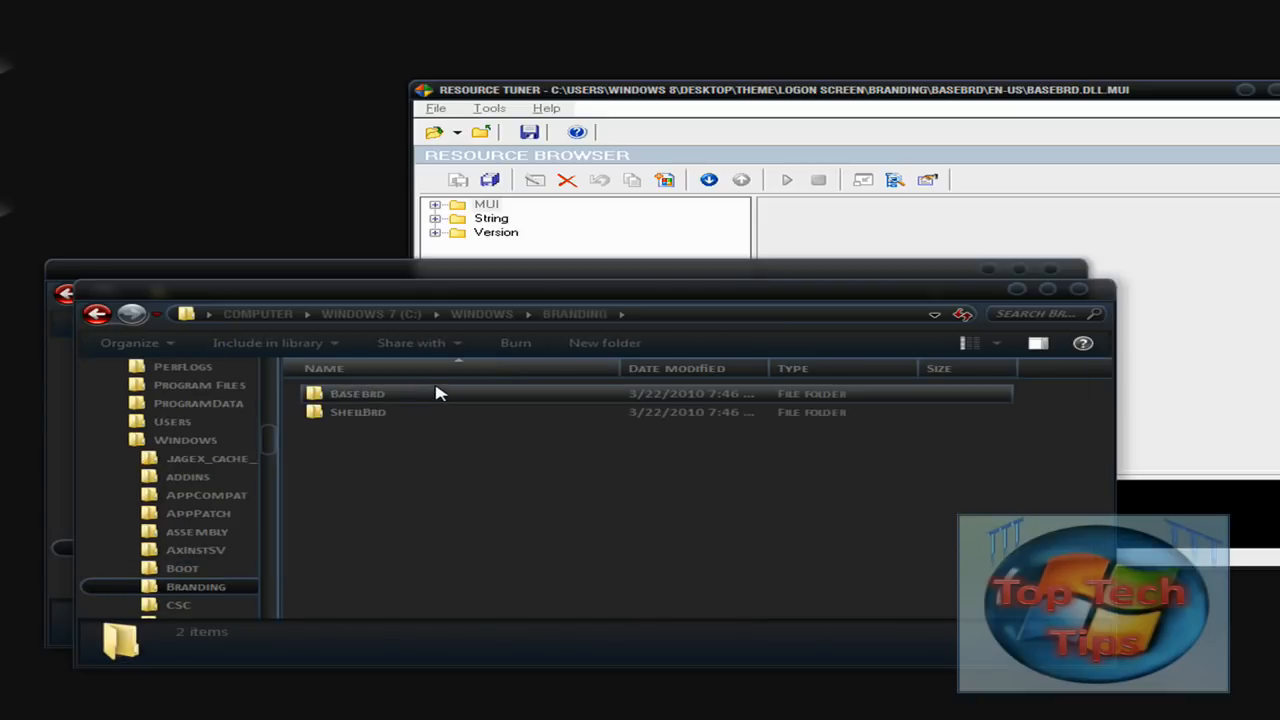
double_click(357, 393)
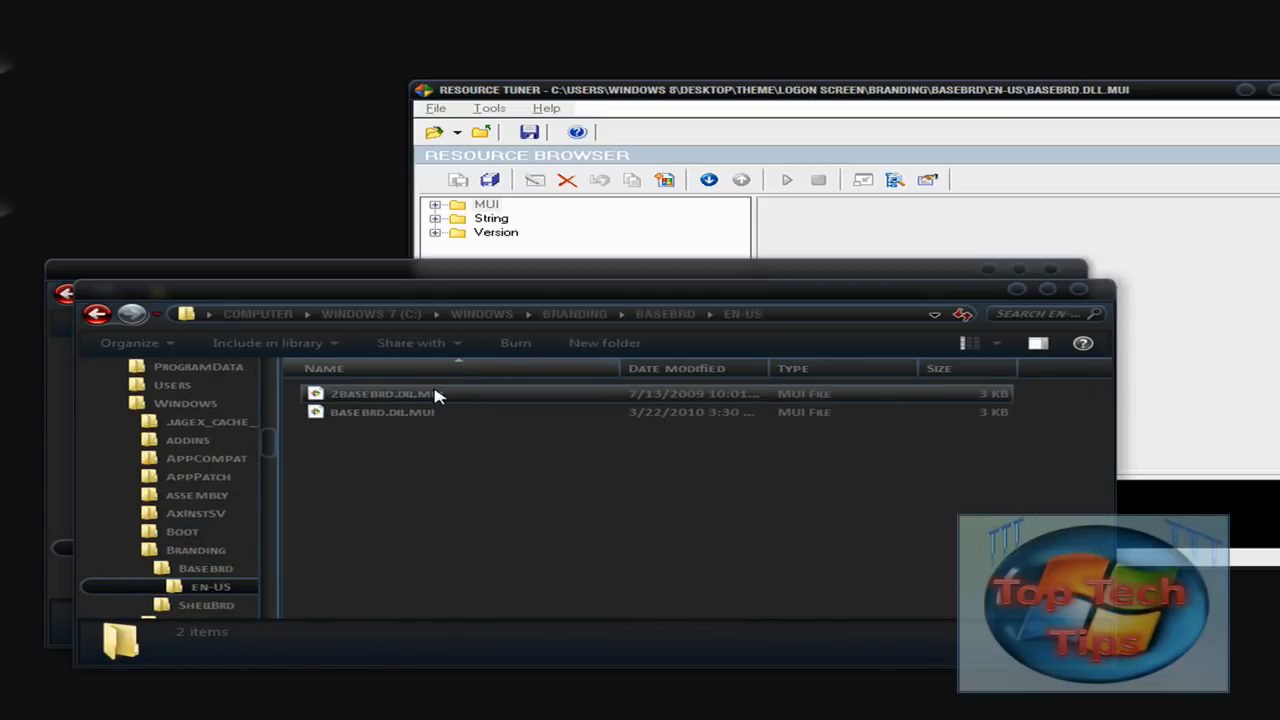
click(382, 411)
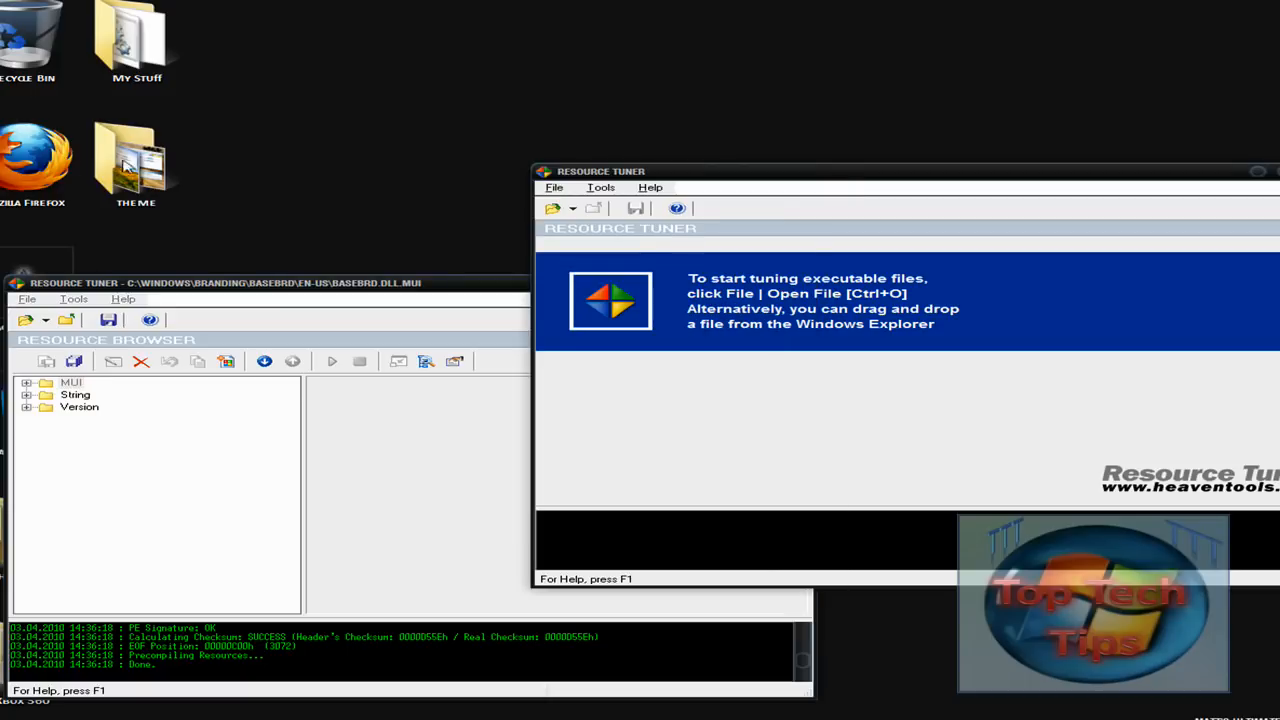
Load the theme file and open both files' Version entry 1, showing version 6.1.7100.0.
double_click(135, 155)
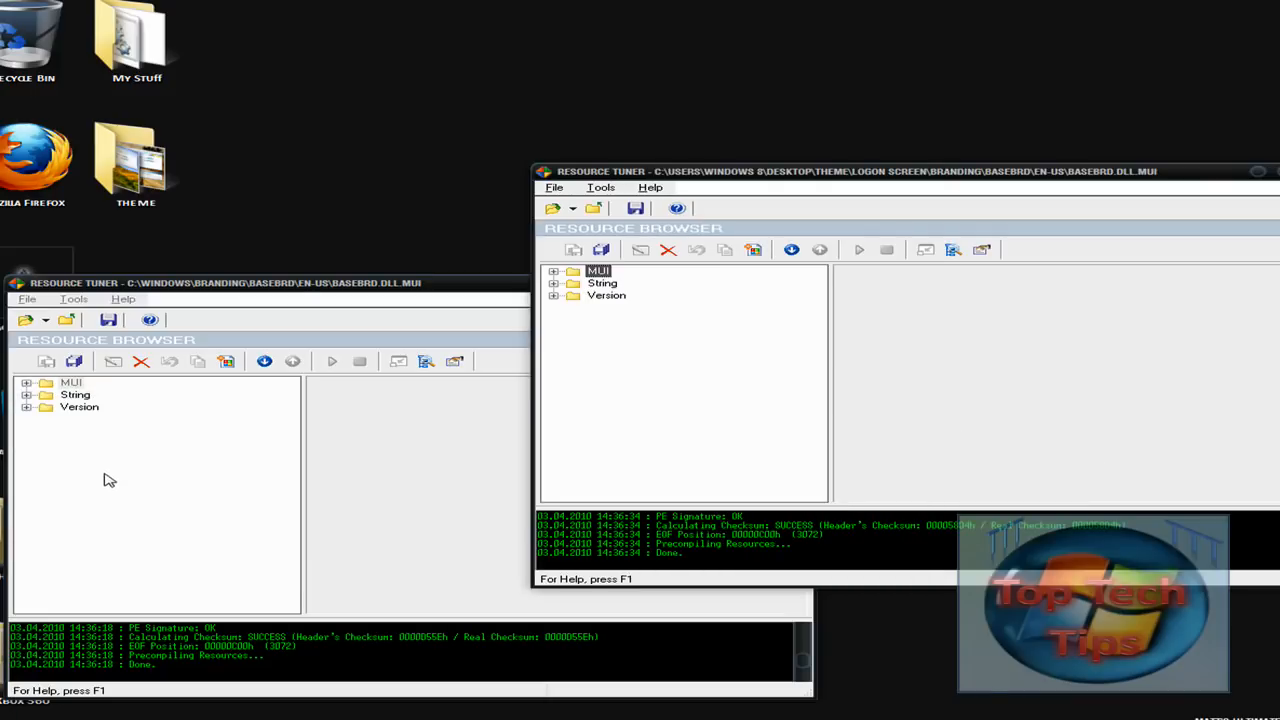
click(27, 407)
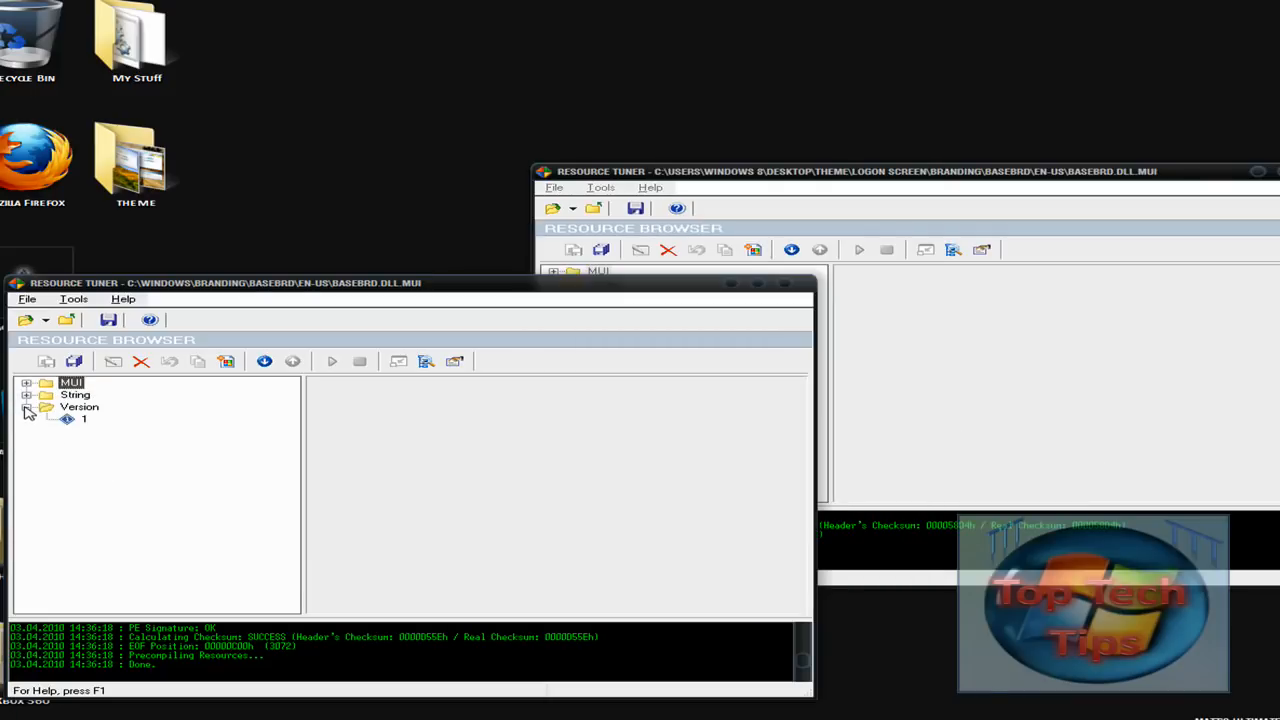
click(84, 418)
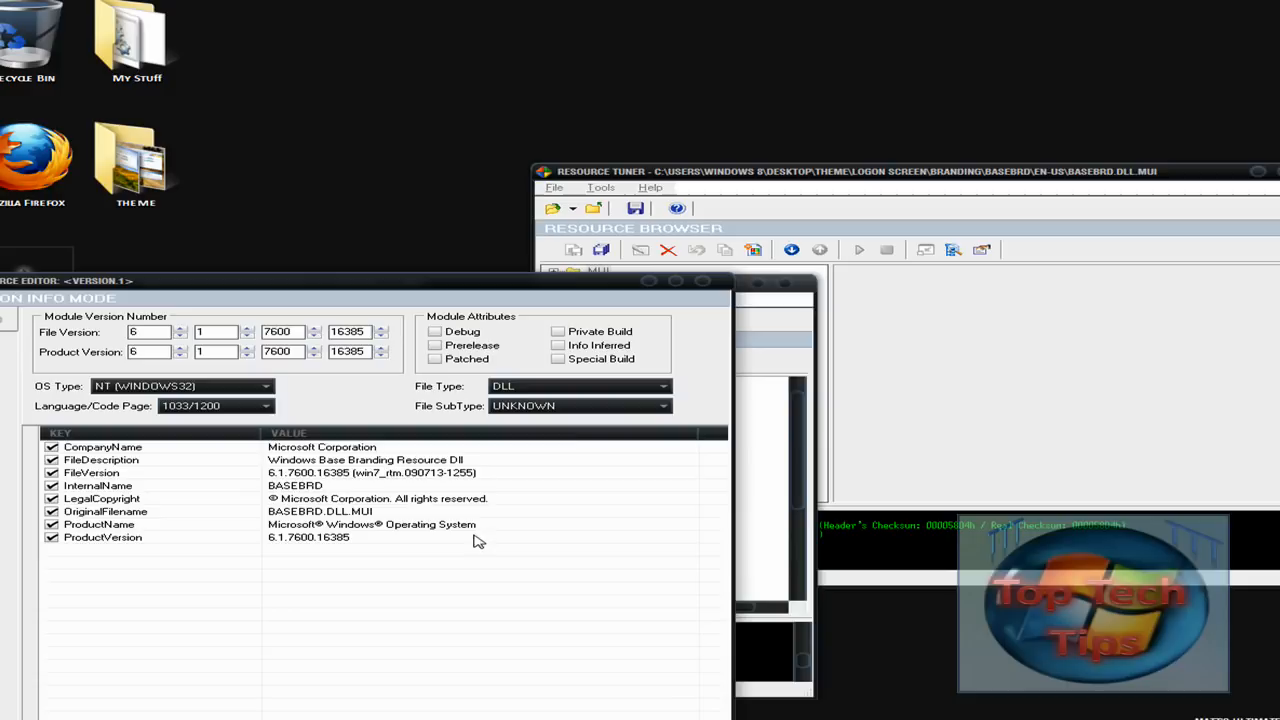
click(607, 295)
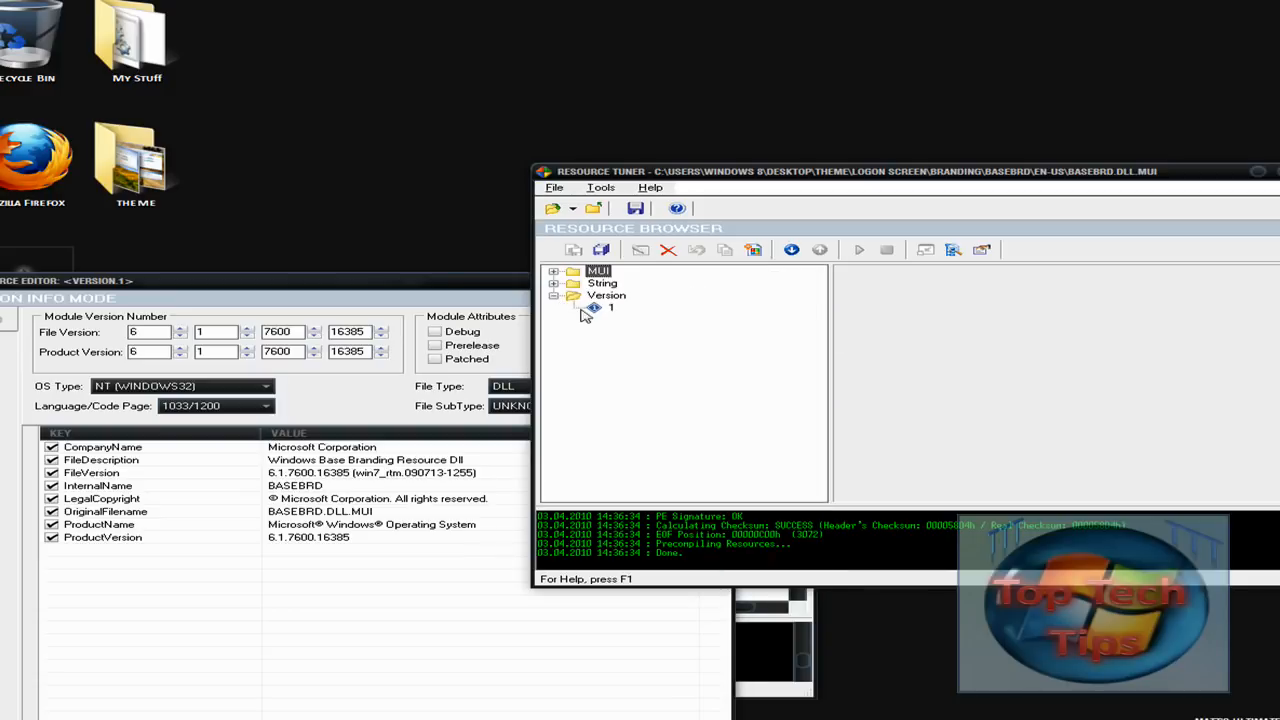
click(610, 307)
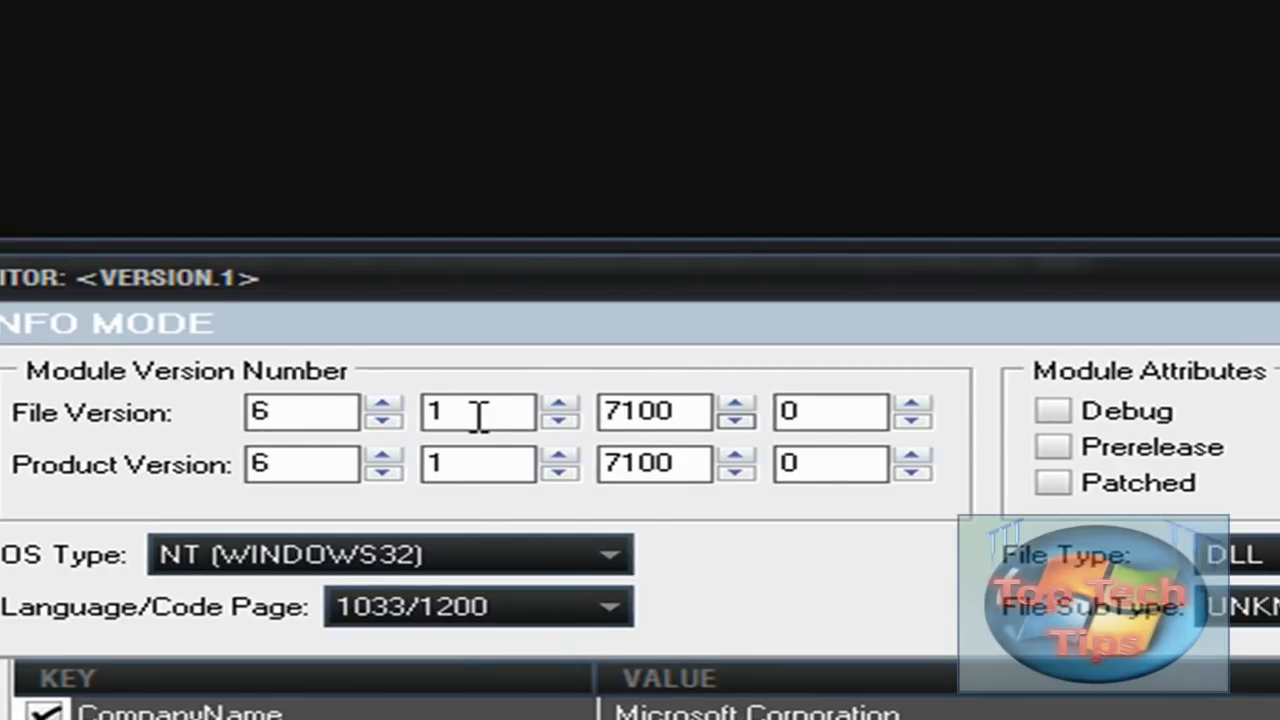
Enter 7600 and 16385 in the File Version fields and 16385 as the last Product Version number.
click(654, 411)
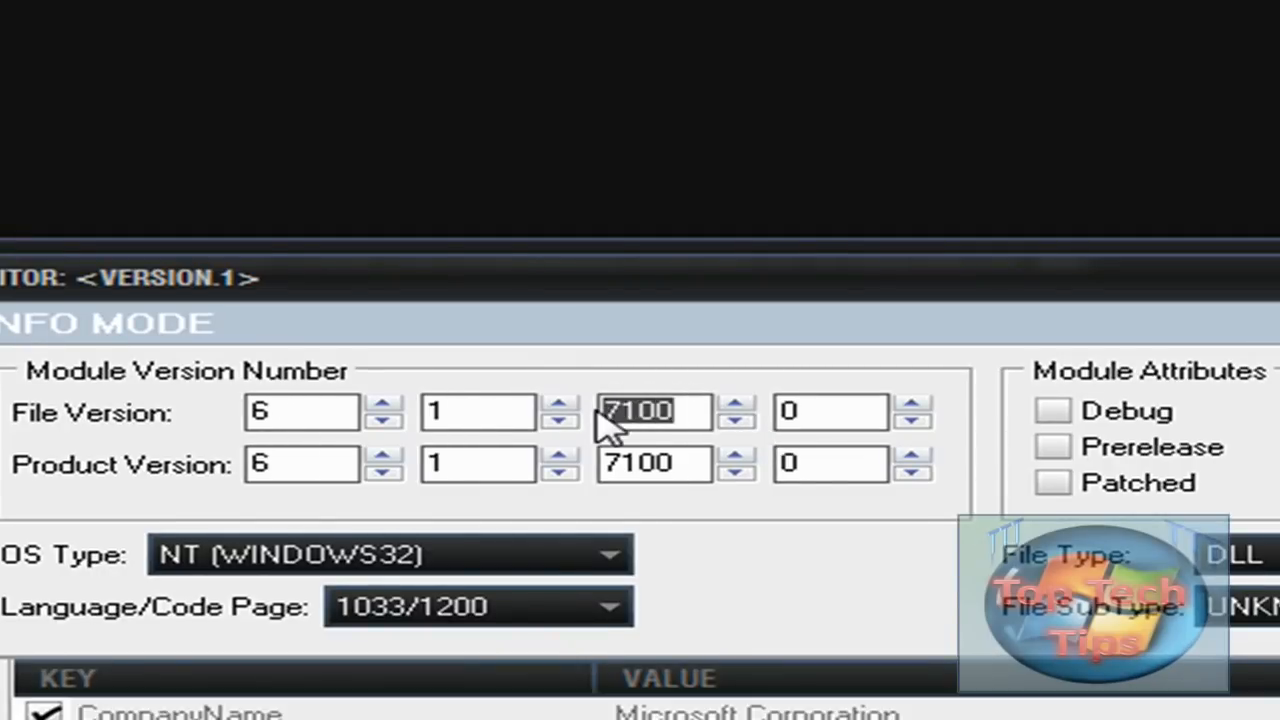
text(7600)
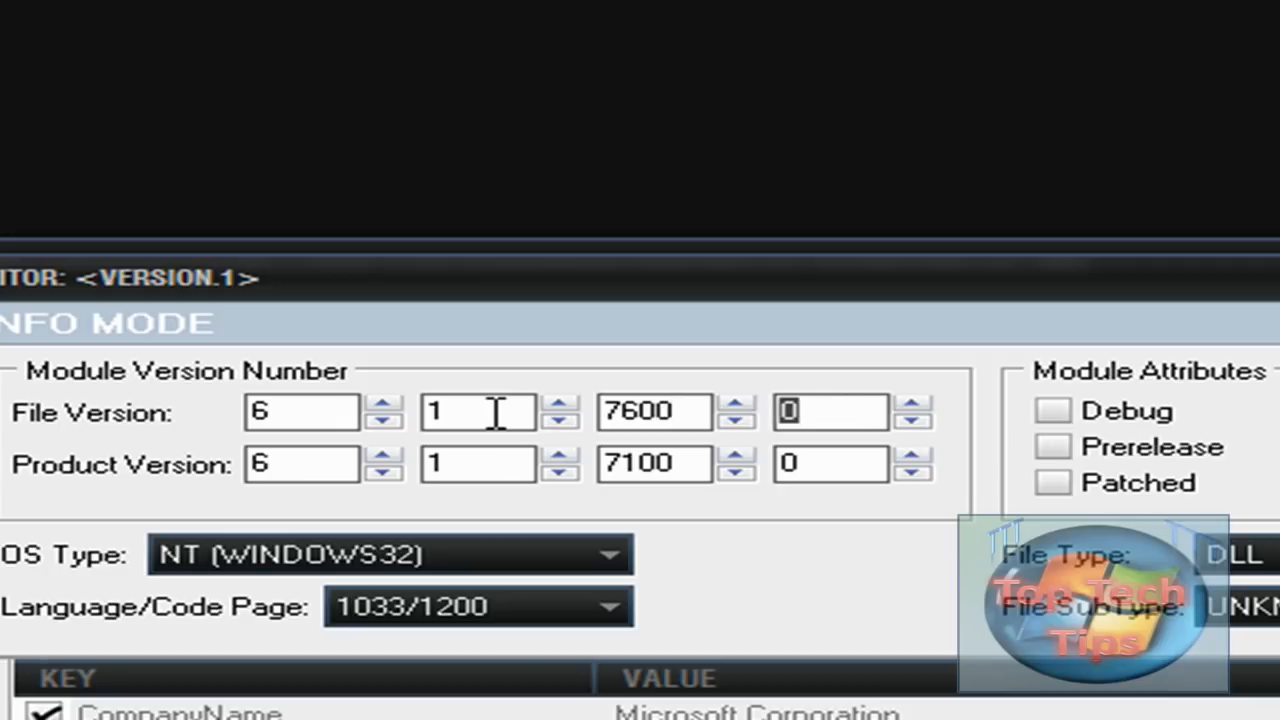
text(16385)
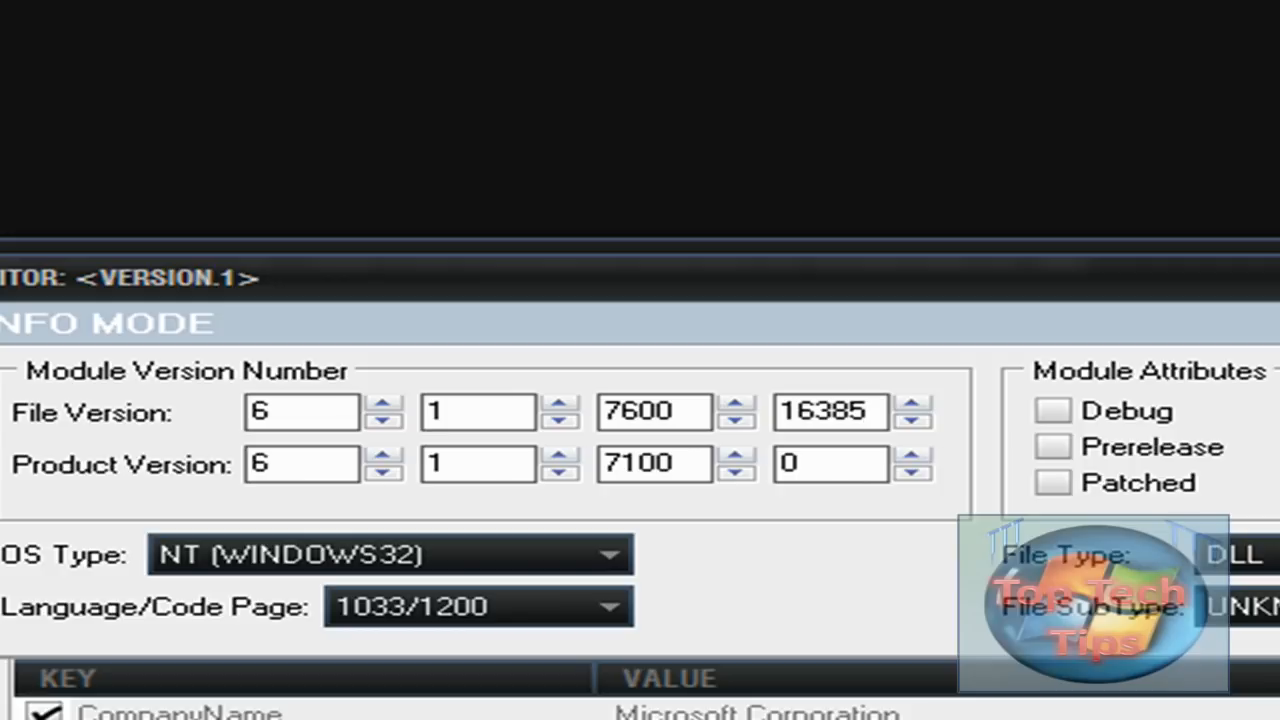
click(830, 463)
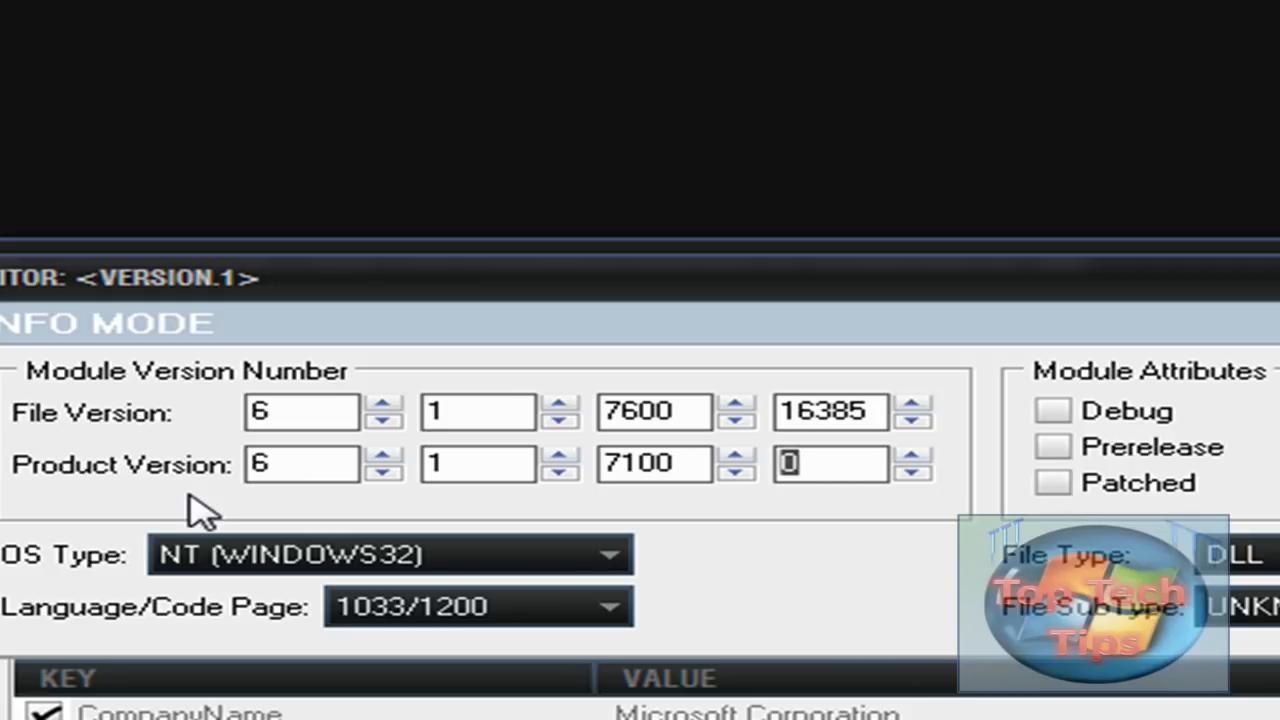
text(16385)
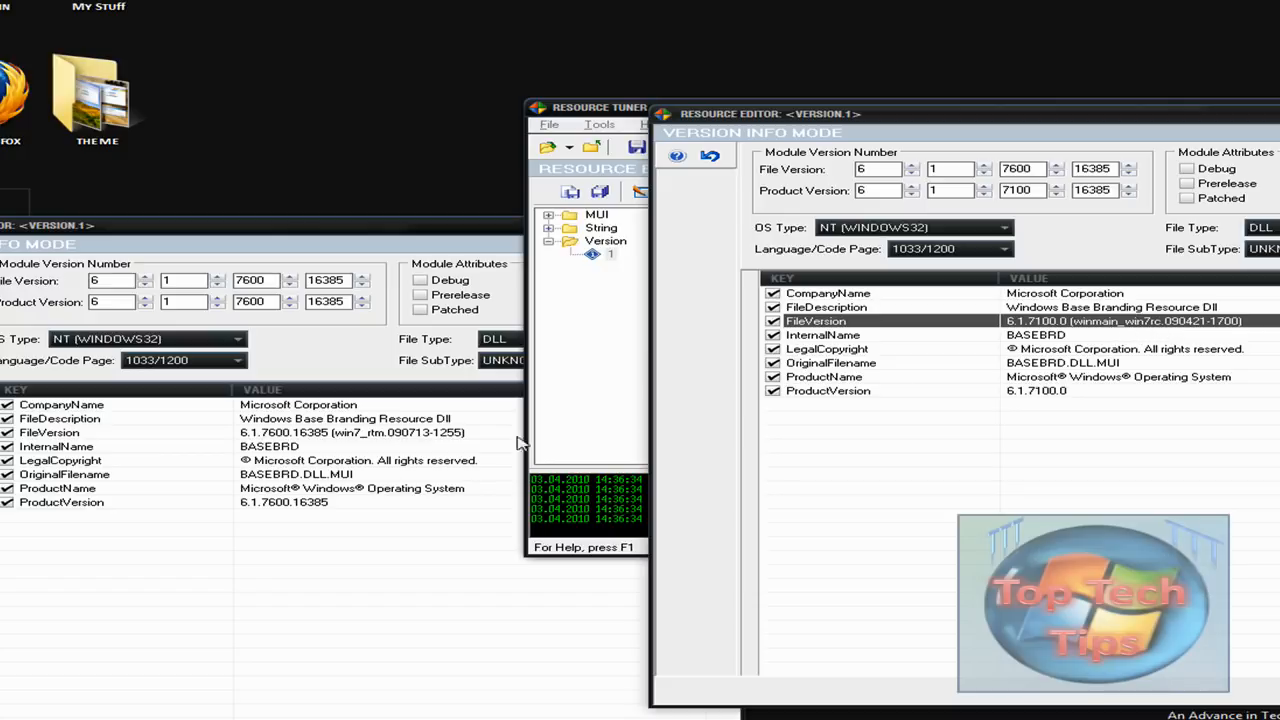
Change the FileVersion and ProductVersion string values to 6.1.7600.16385 and confirm each.
double_click(350, 432)
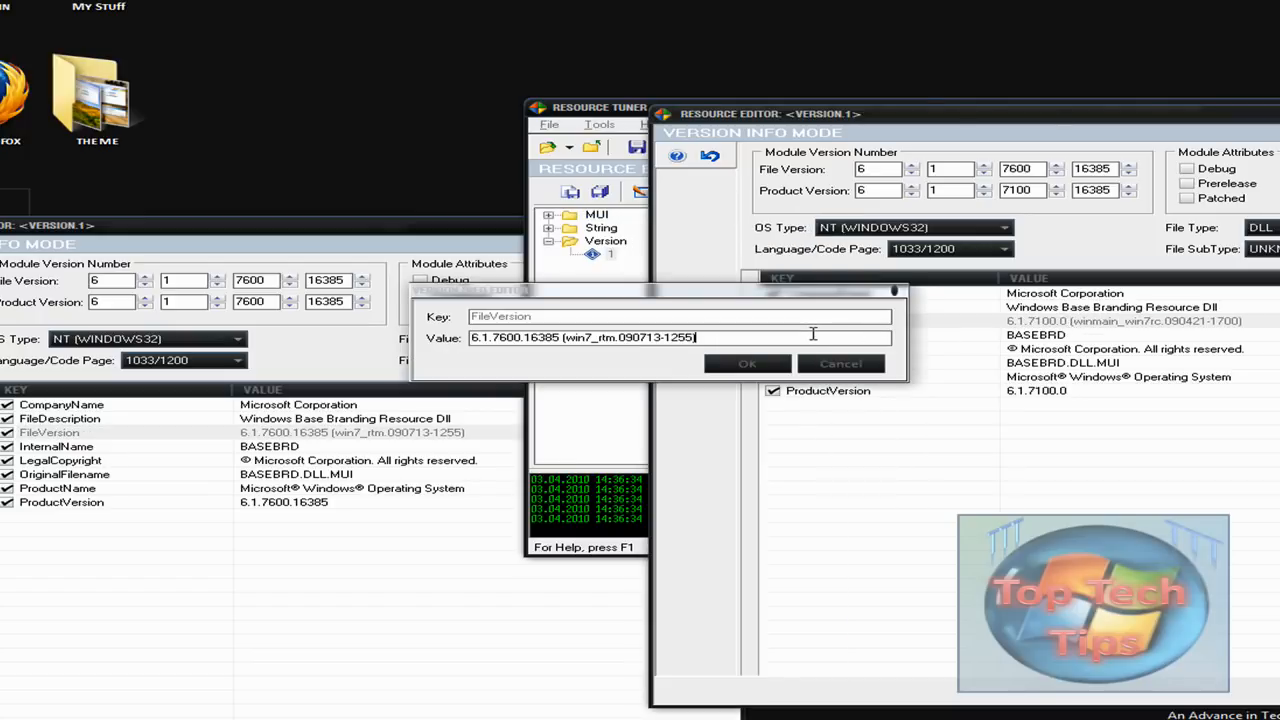
click(747, 363)
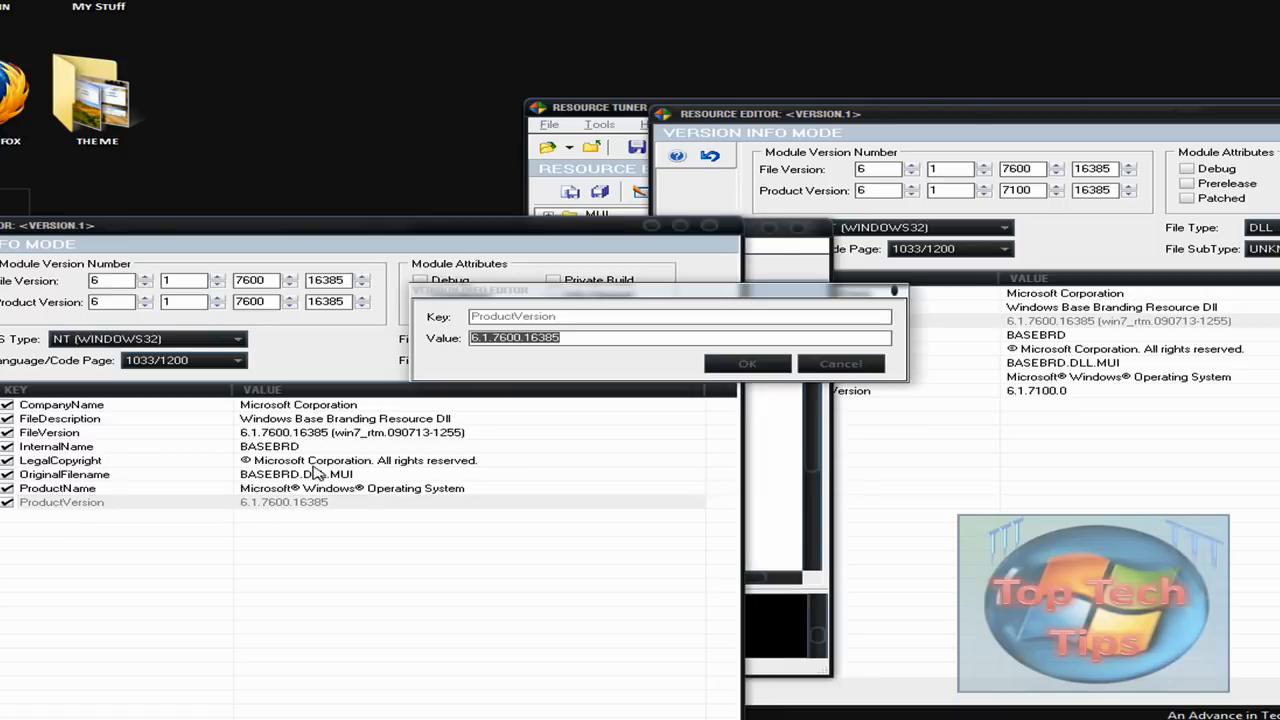
click(747, 363)
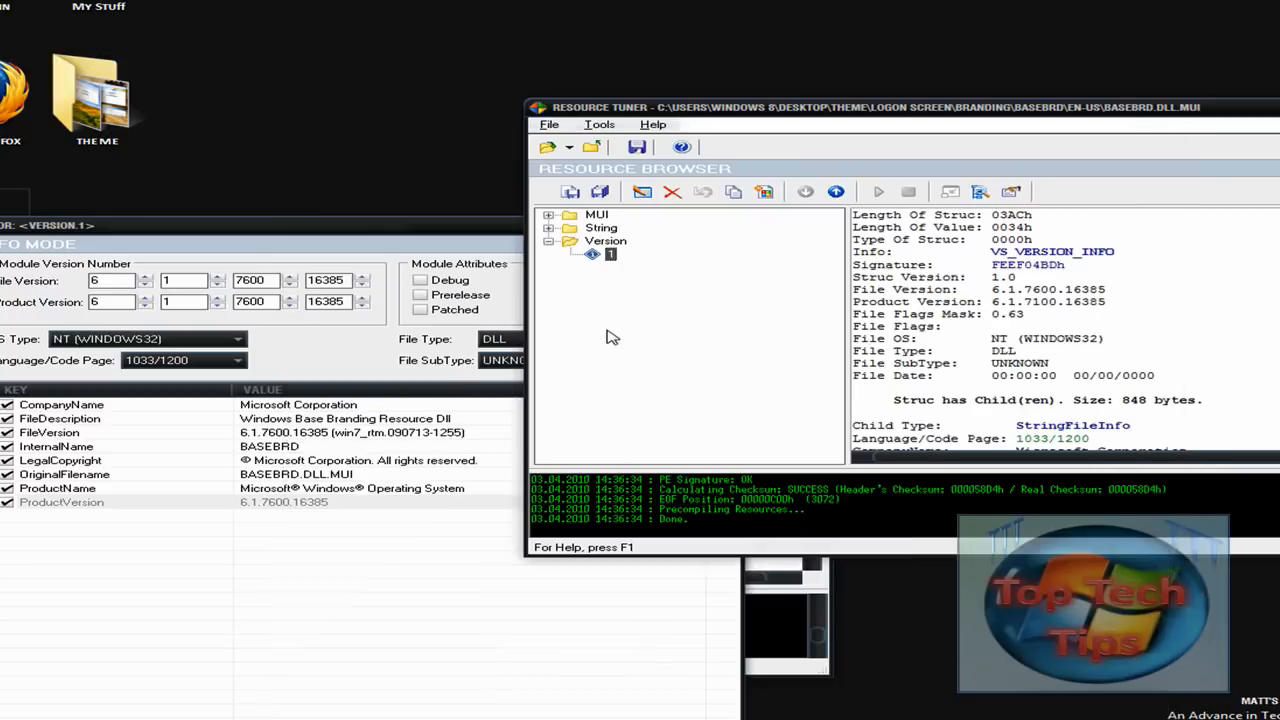
Close the edited basebrd.dll.mui, saving changes and replacing the existing file.
click(672, 191)
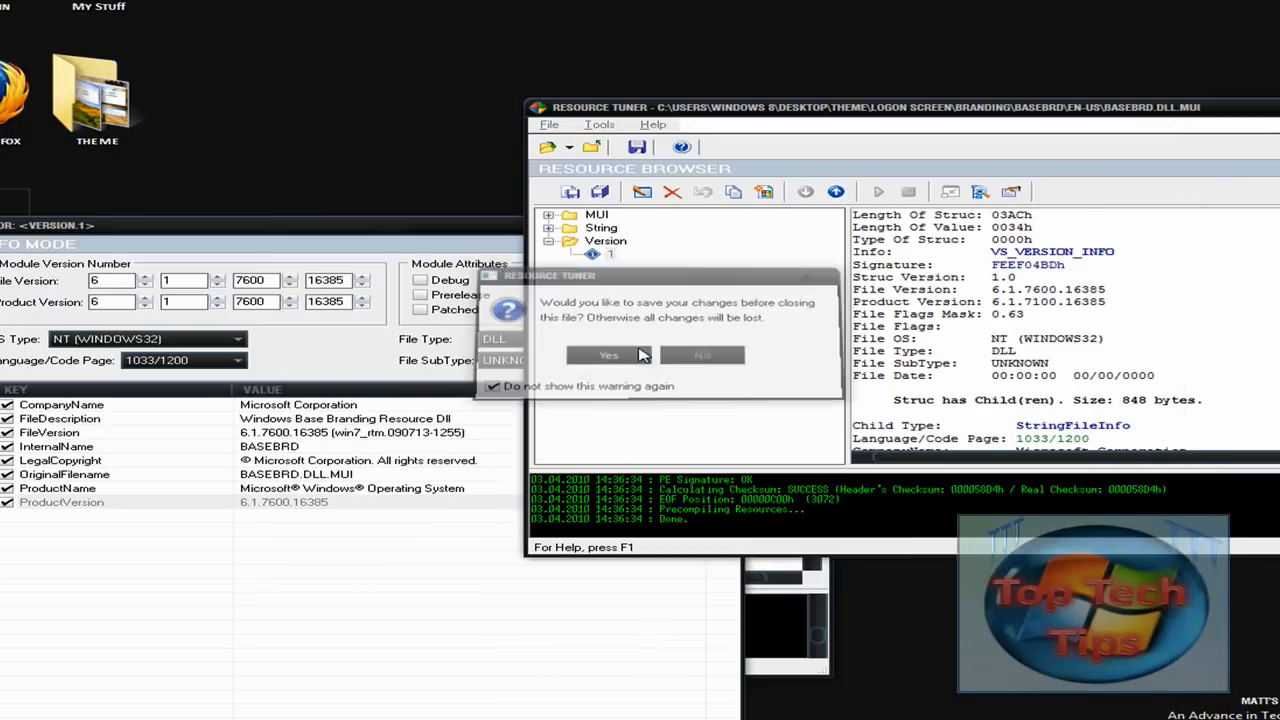
click(608, 355)
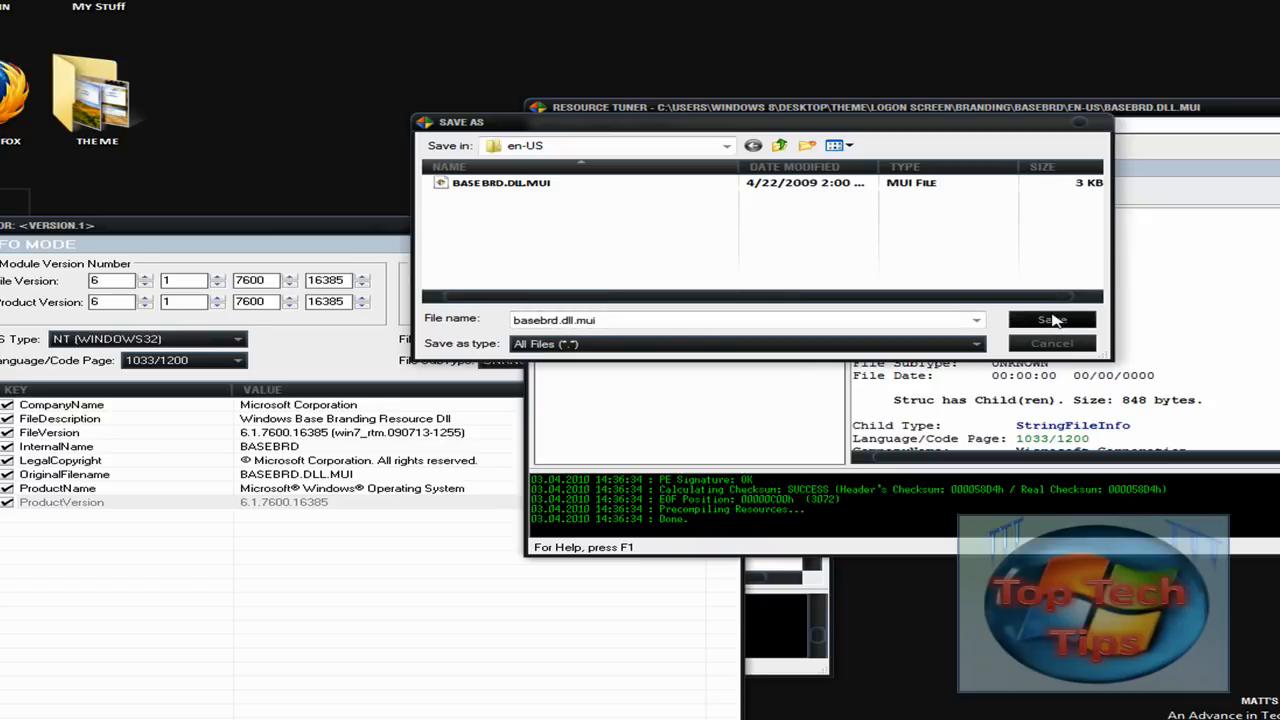
click(1051, 319)
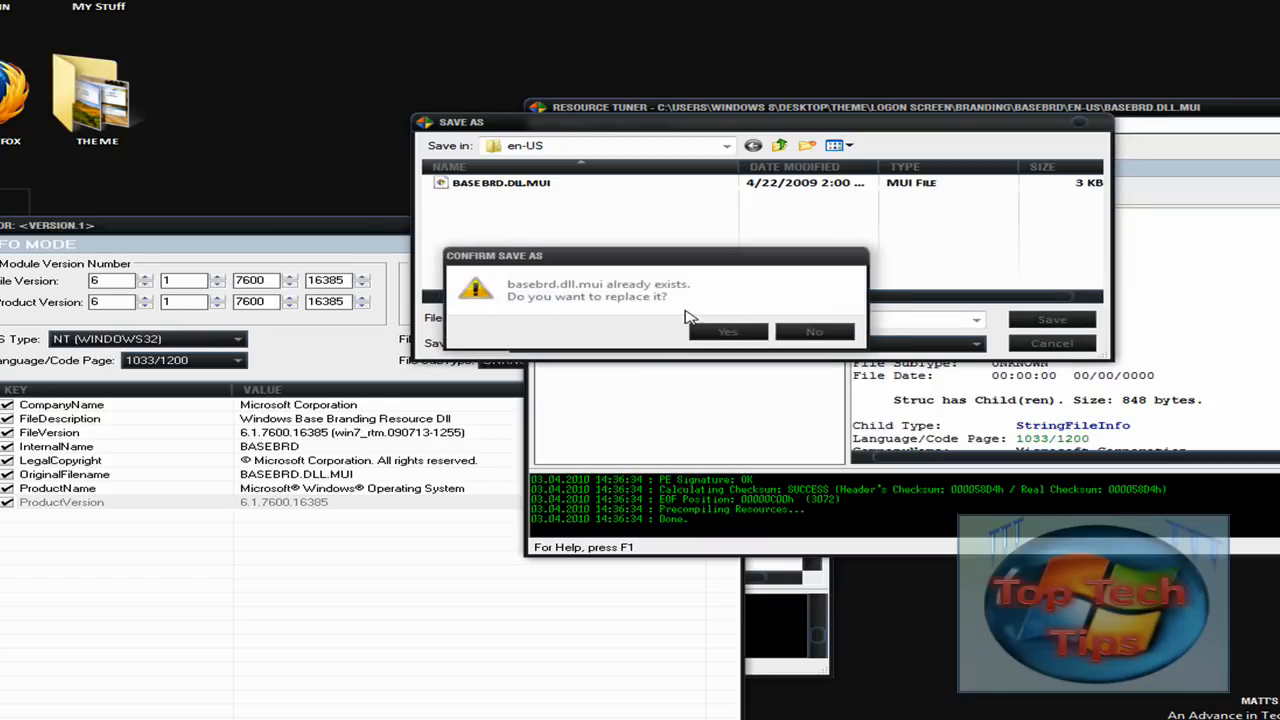
click(728, 331)
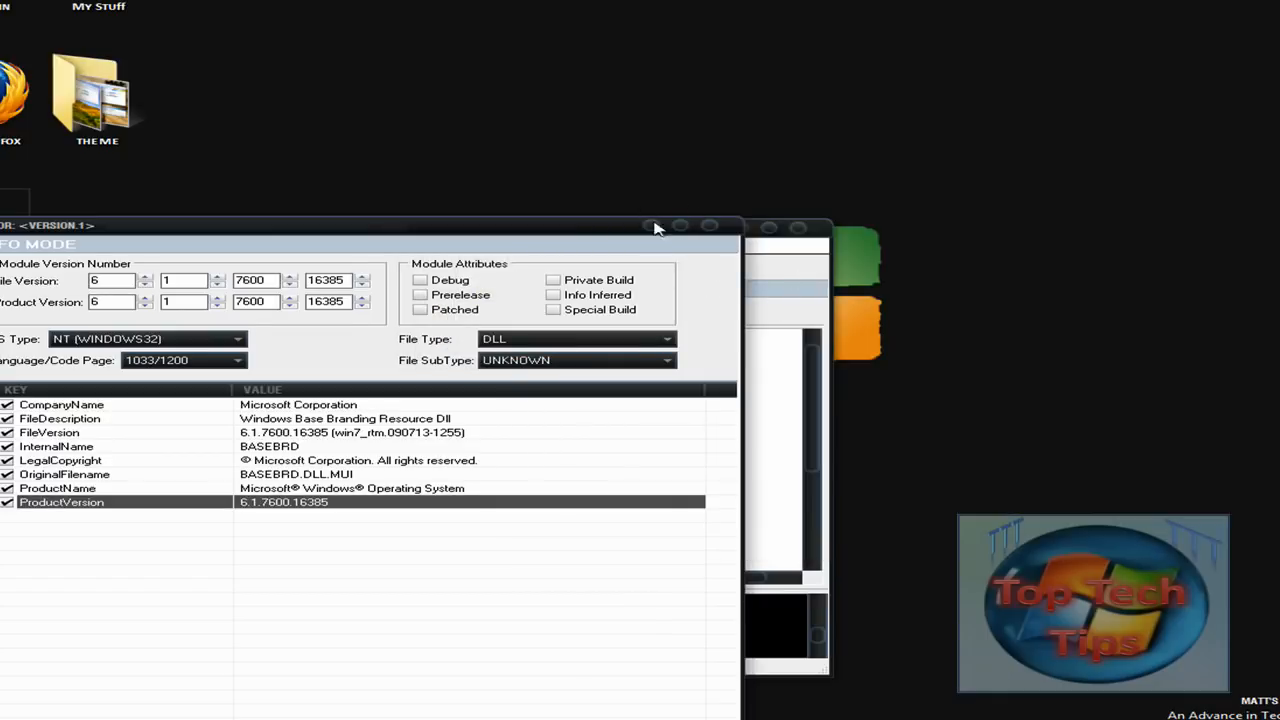
mouse_move(947, 197)
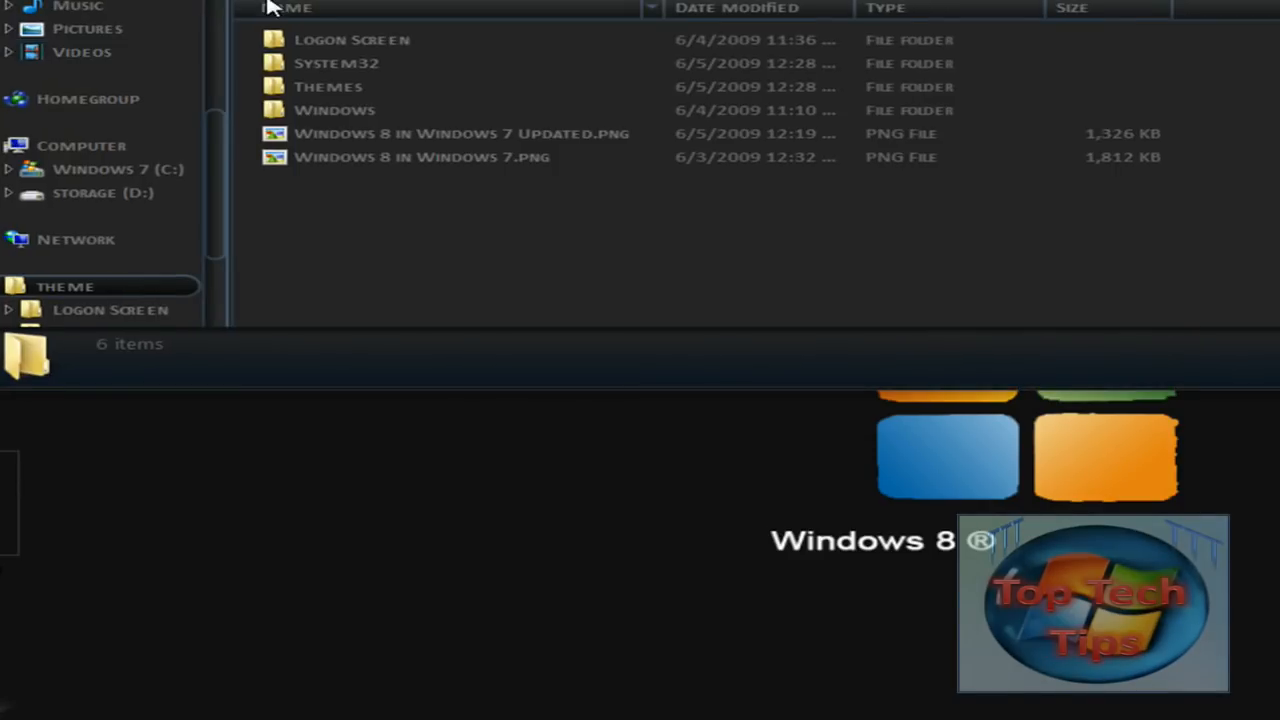
Browse the THEME folder through Logon Screen and Themes into the Windows subfolder containing explorer.exe.
click(351, 39)
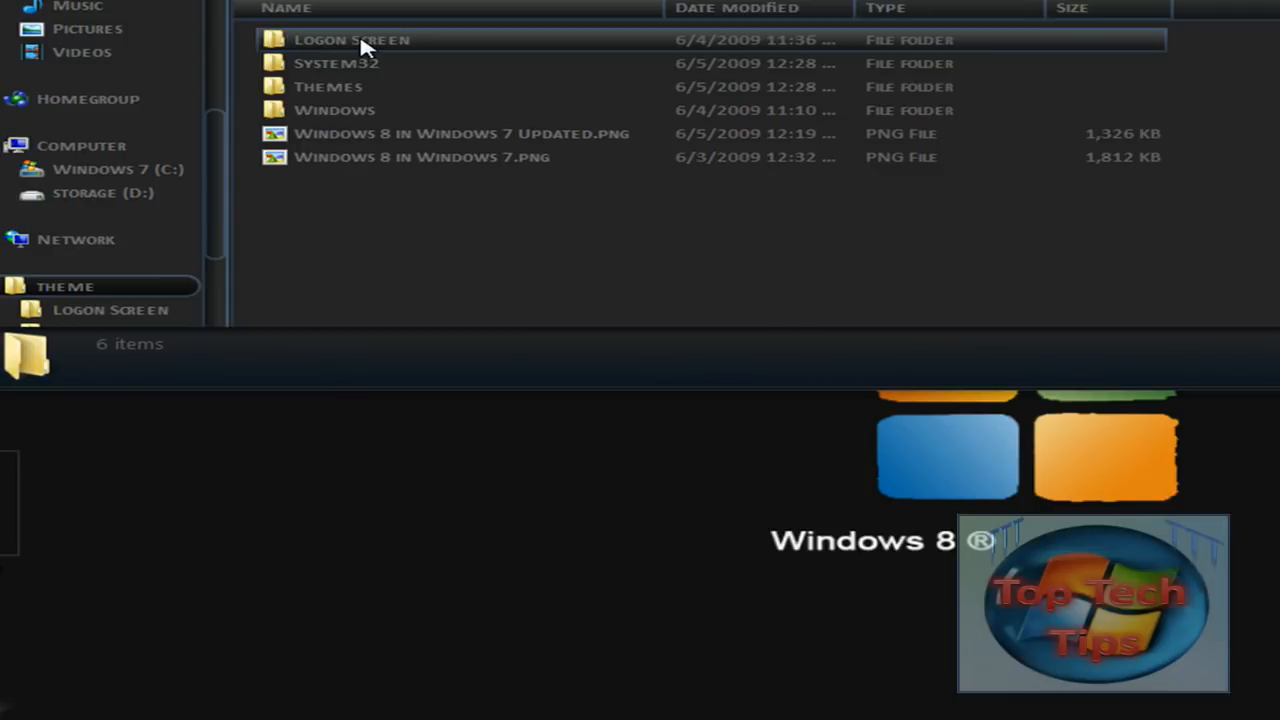
double_click(351, 39)
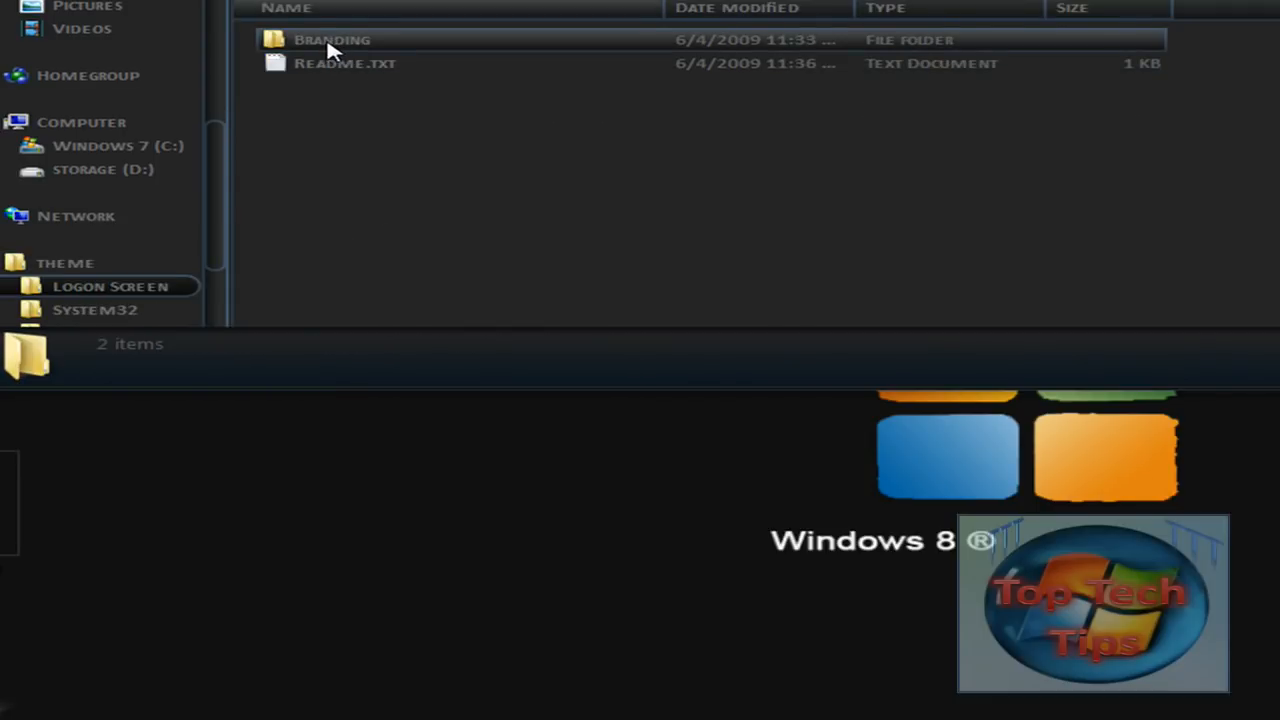
click(332, 40)
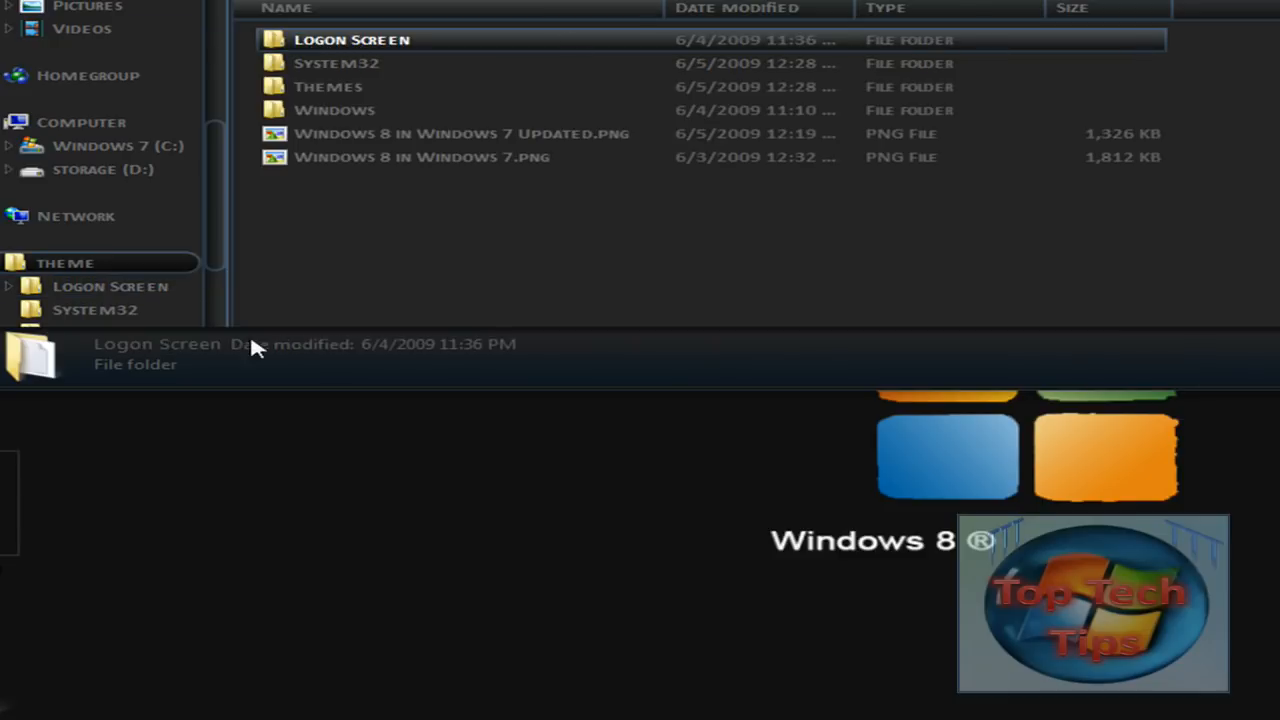
click(328, 87)
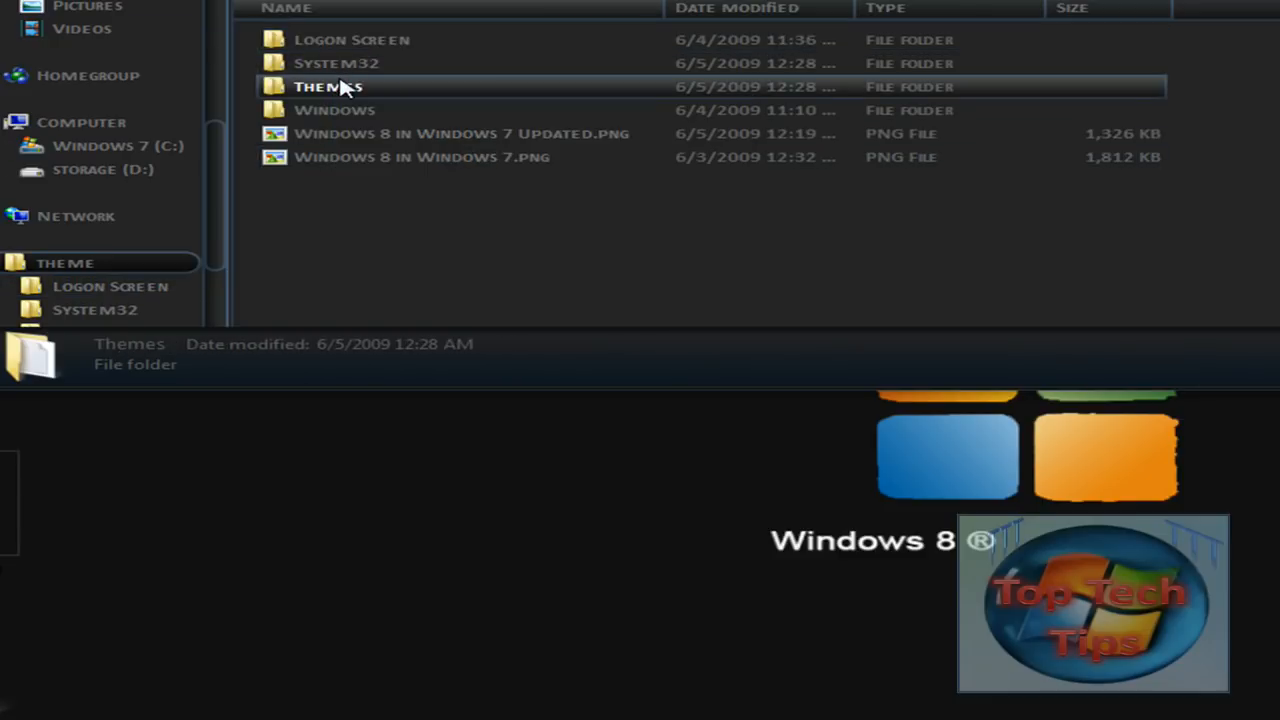
double_click(327, 86)
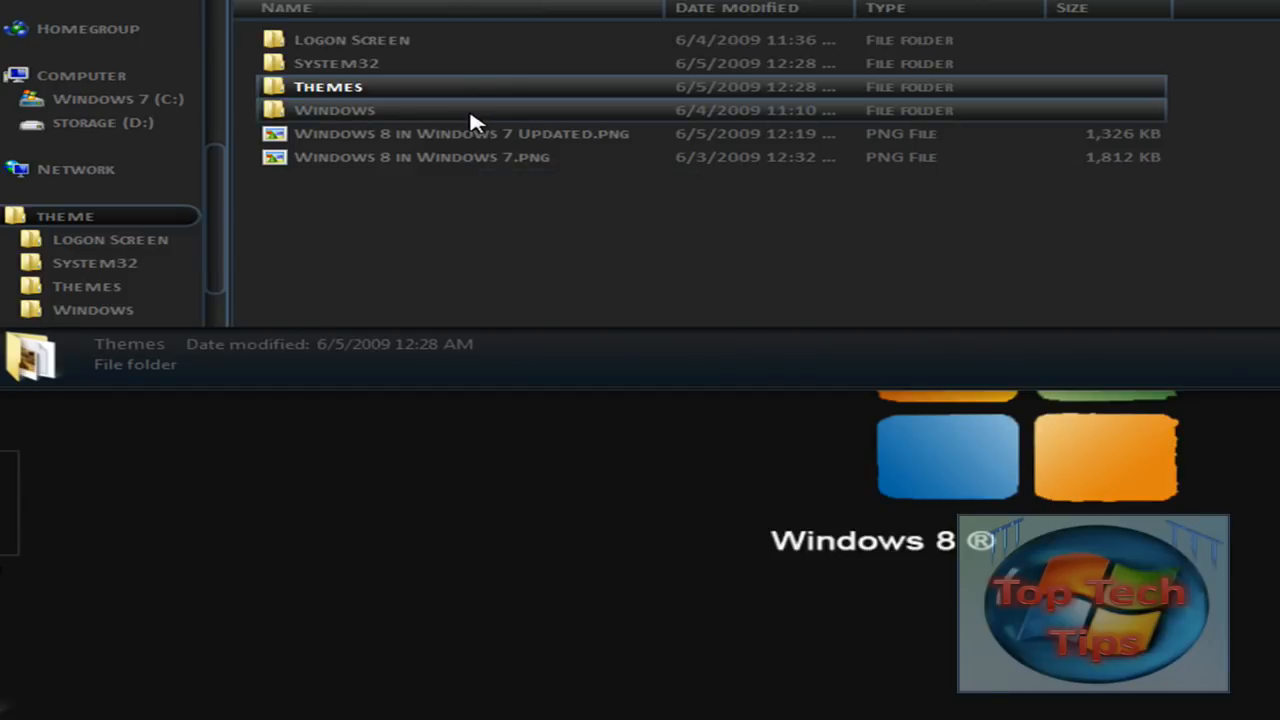
double_click(335, 110)
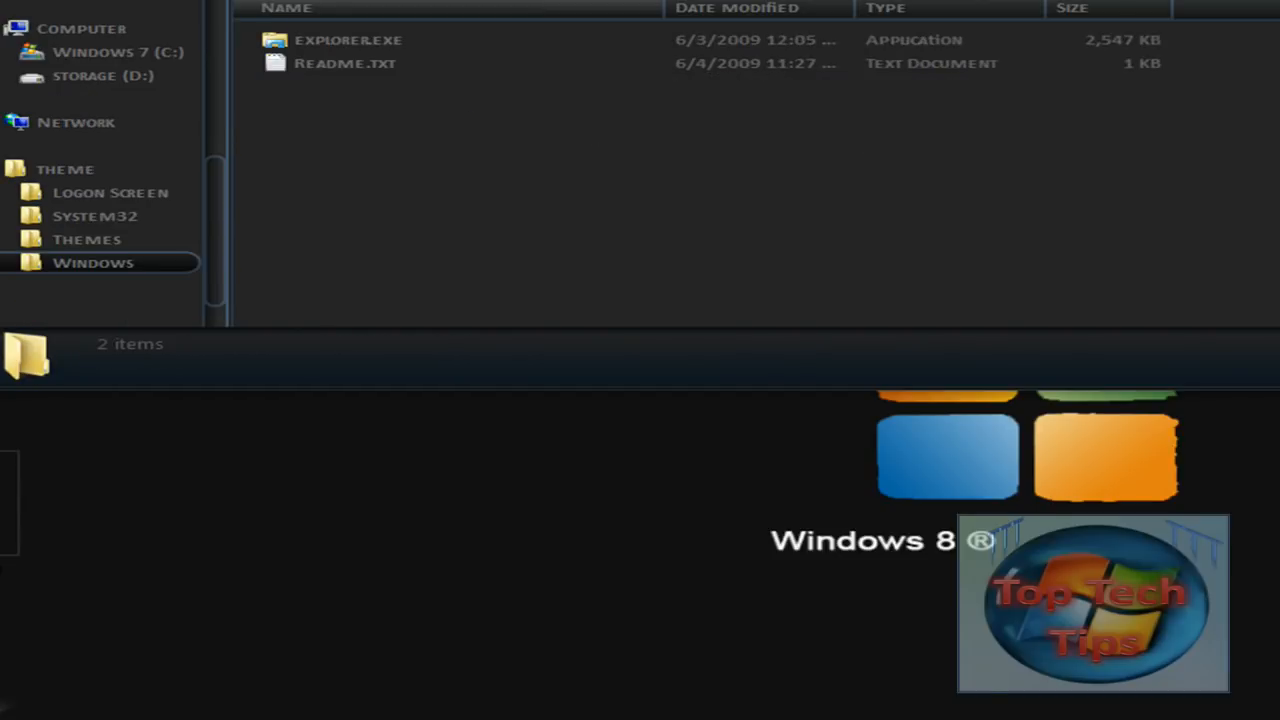